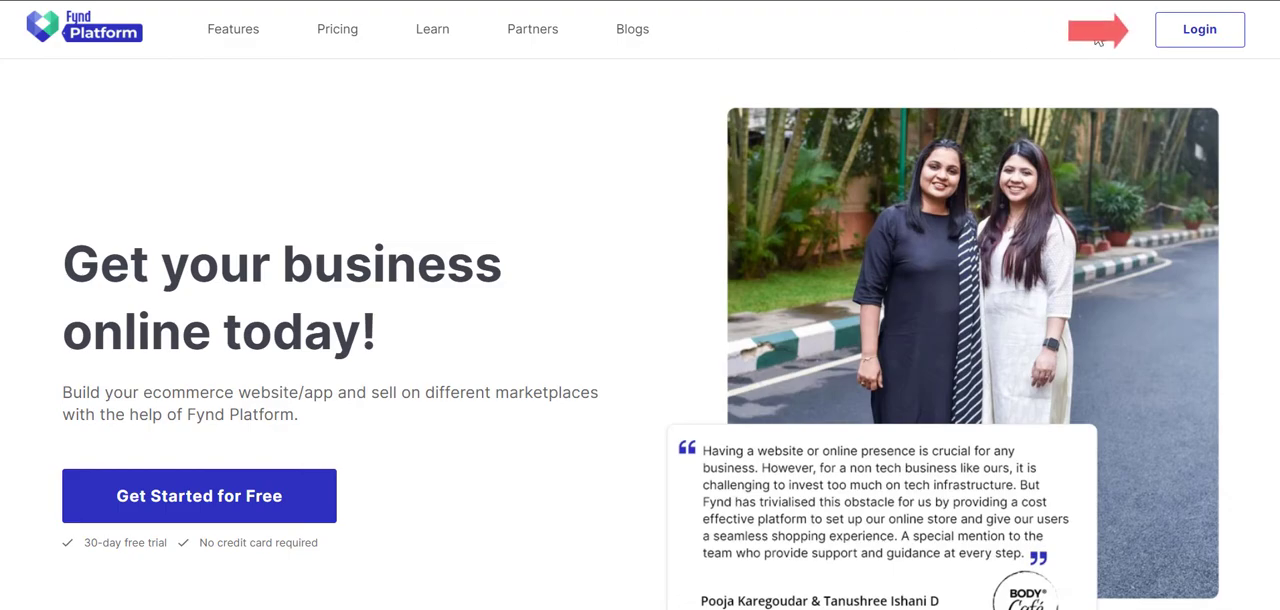
Step: Go from the homepage through Login to the new-account sign-up form
{"action": "left_click", "coordinate": [1199, 29]}
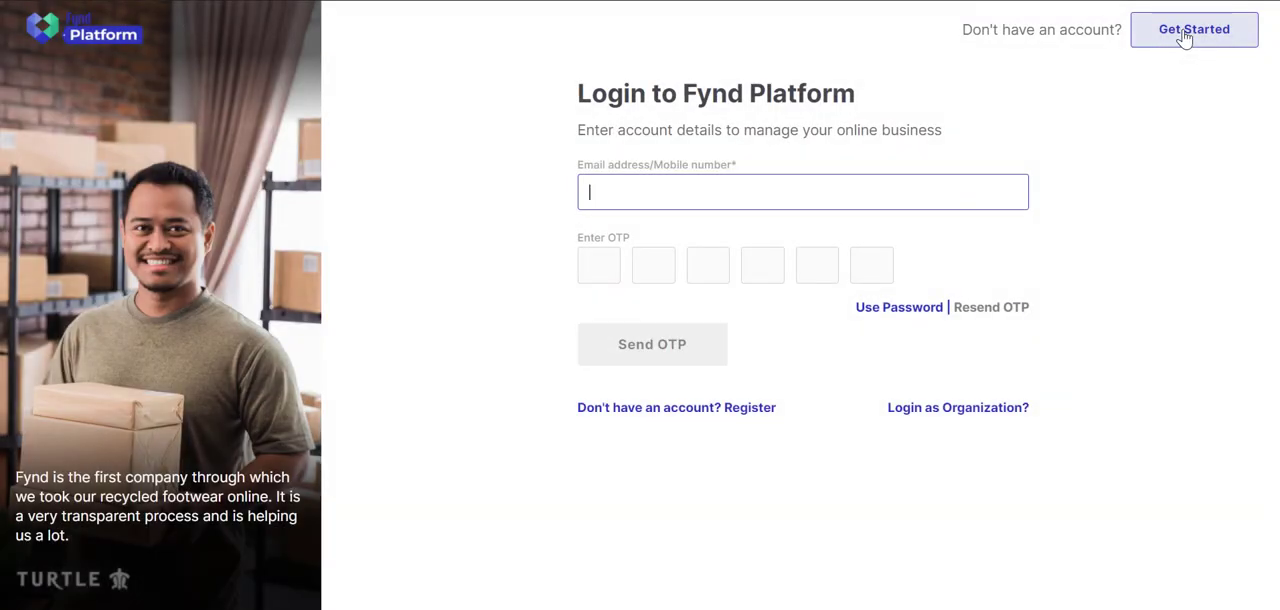
{"action": "mouse_move", "coordinate": [1183, 90]}
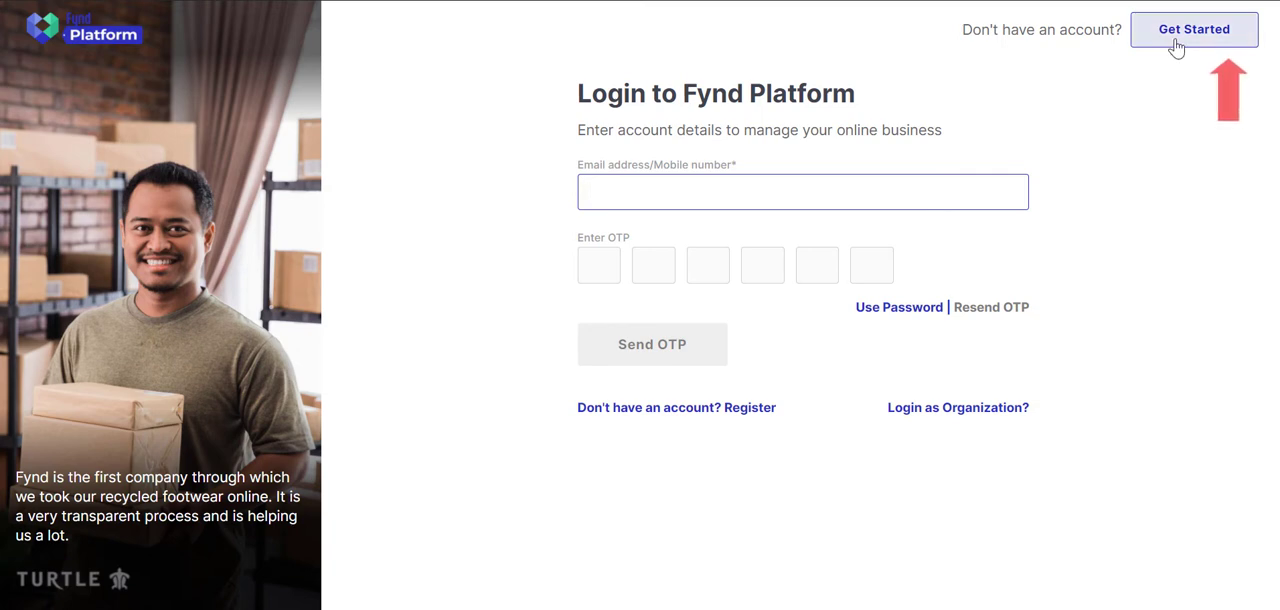
{"action": "left_click", "coordinate": [1193, 29]}
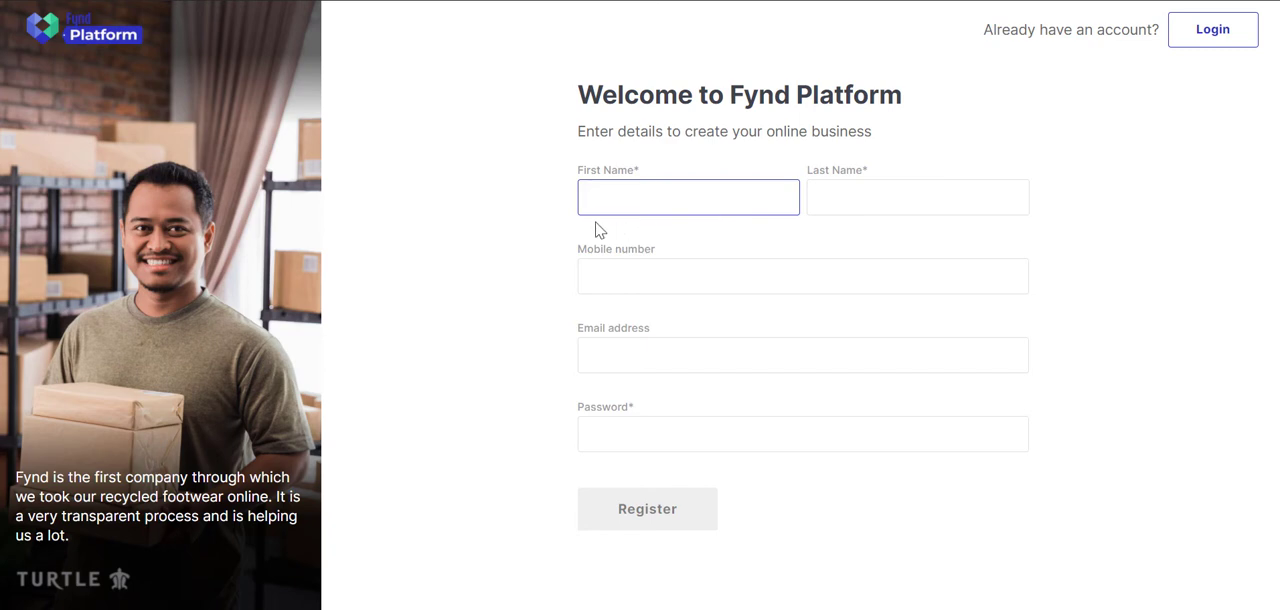
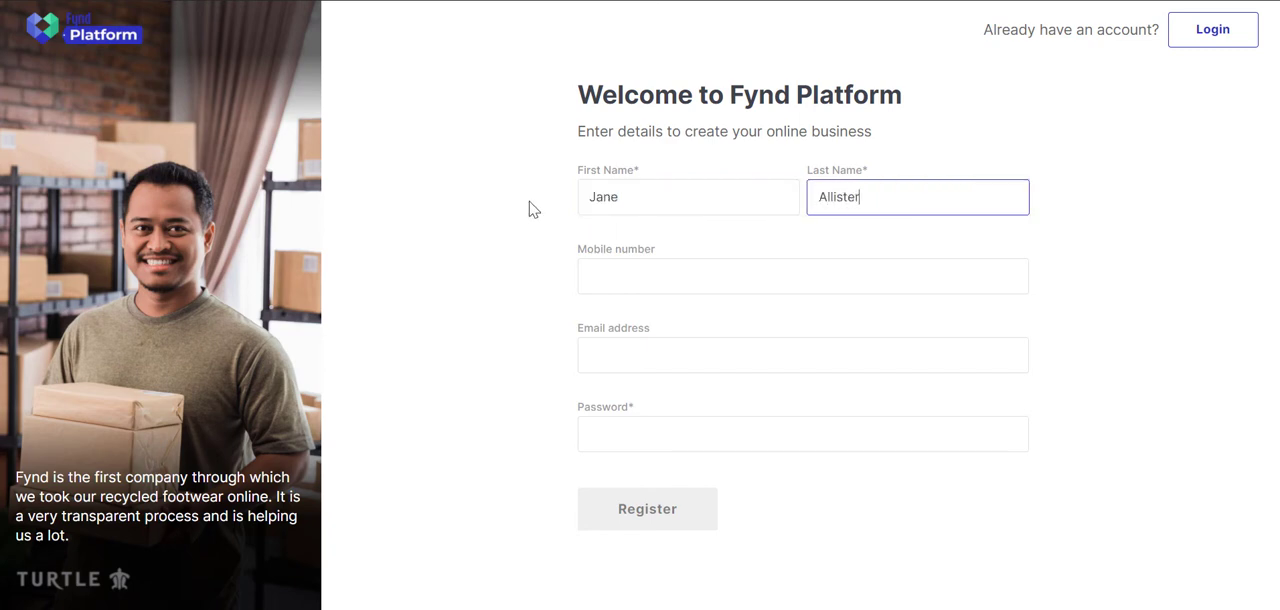
{"action": "type", "text": "83......74"}
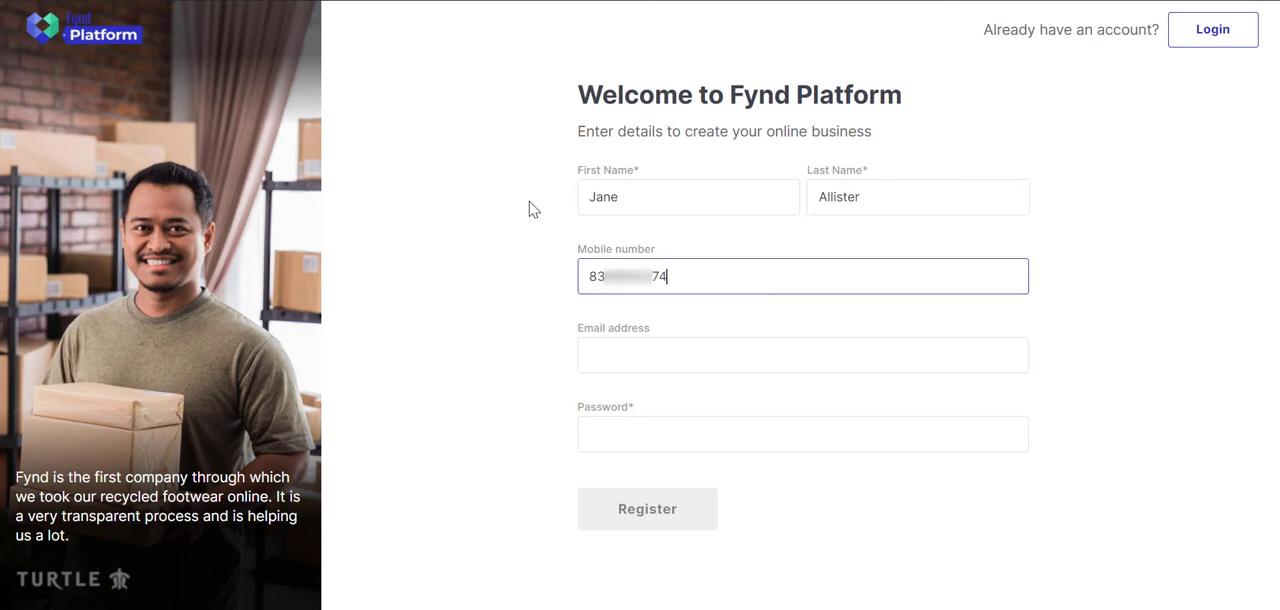
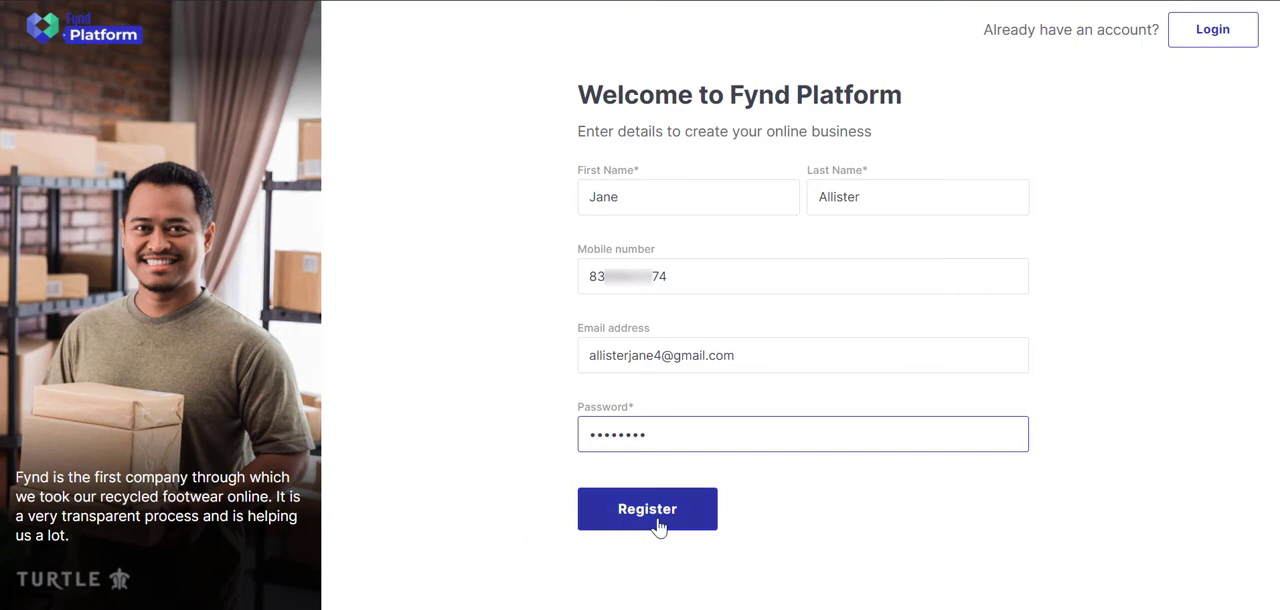
{"action": "left_click", "coordinate": [647, 509]}
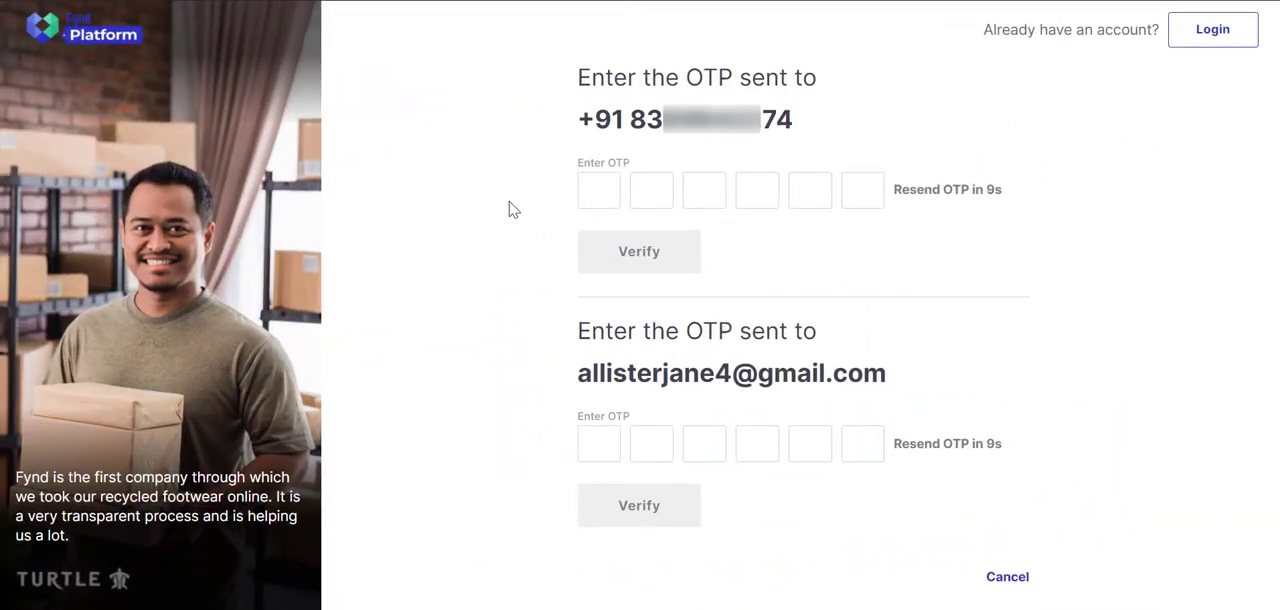
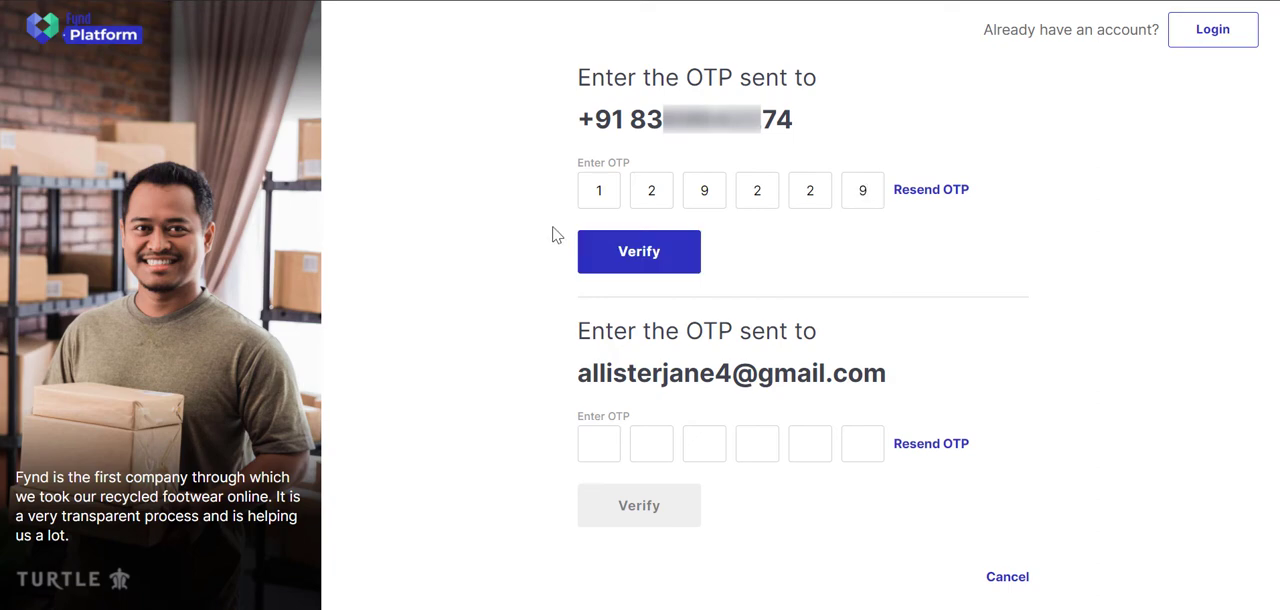
Step: Enter the mobile OTP and verify the phone number
{"action": "left_click", "coordinate": [638, 251]}
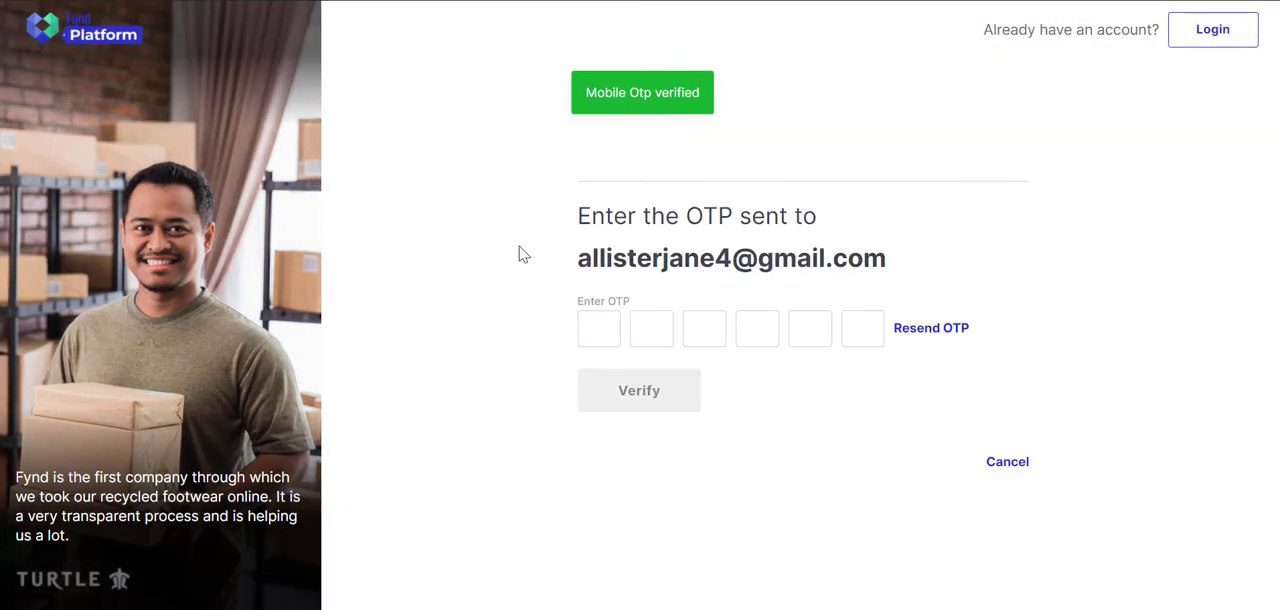
{"action": "mouse_move", "coordinate": [418, 254]}
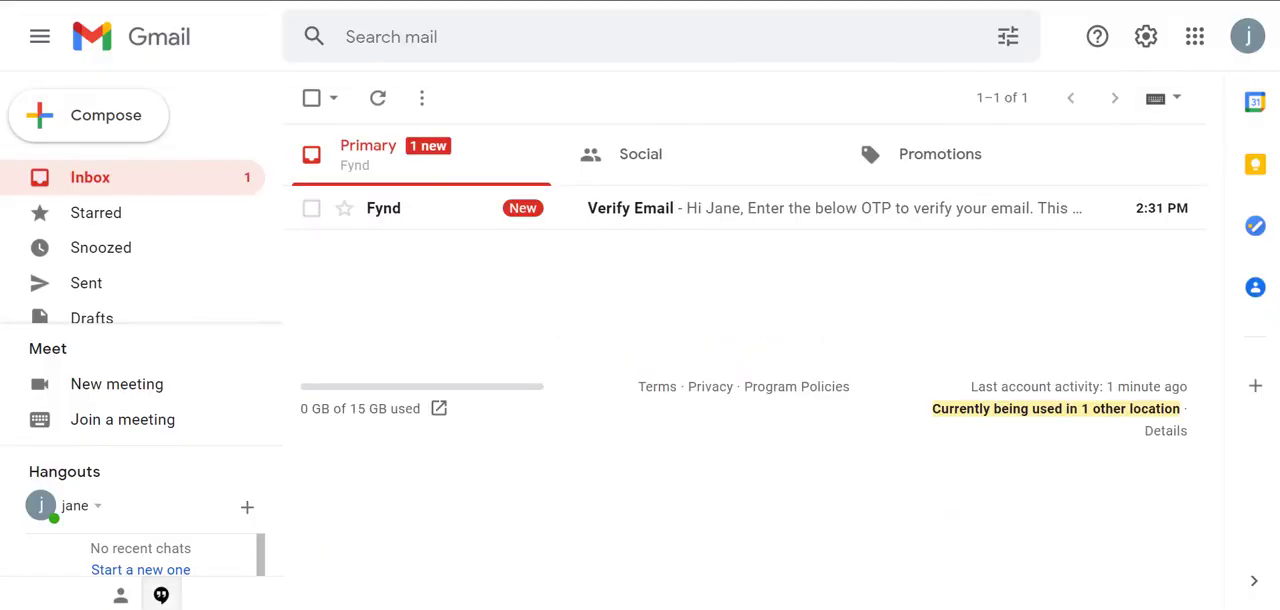
{"action": "left_click", "coordinate": [630, 208]}
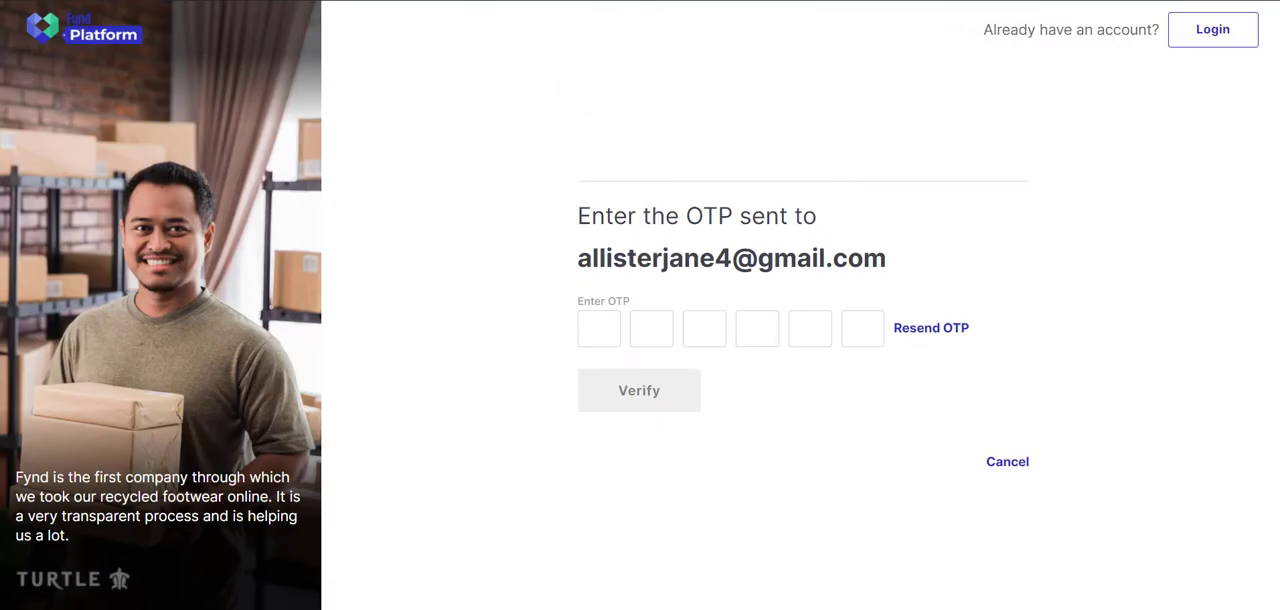
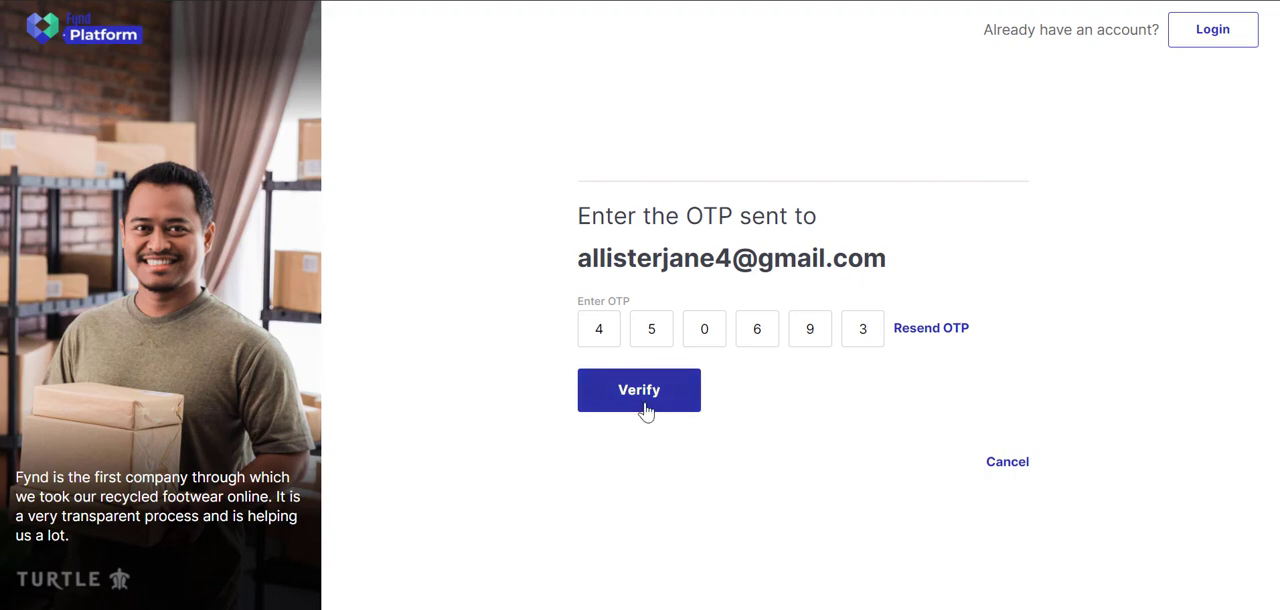
{"action": "left_click", "coordinate": [638, 390]}
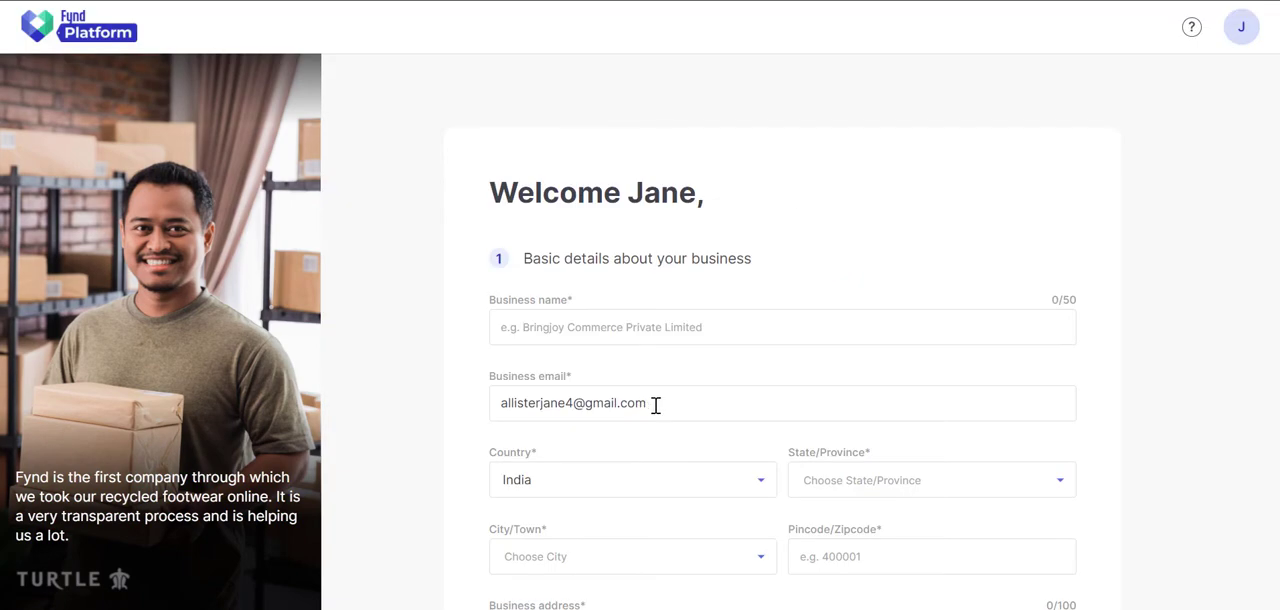
Step: Enter business name 'Starfit Commerce Private Limited' and choose Maharashtra as the state
{"action": "left_click", "coordinate": [783, 327]}
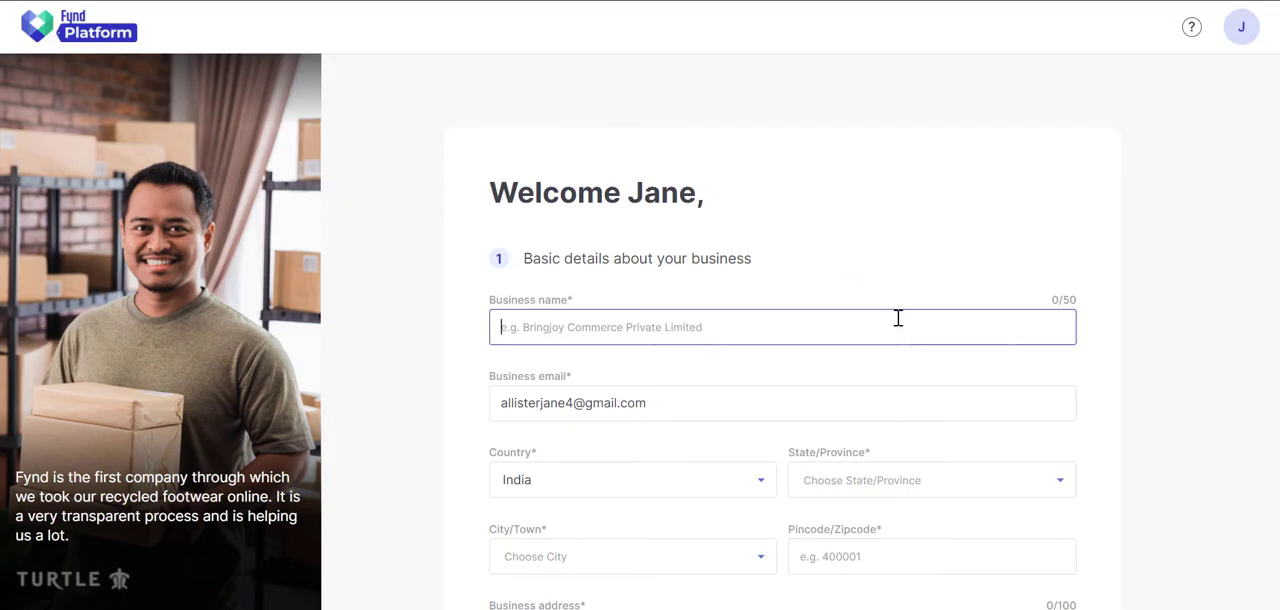
{"action": "type", "text": "Starfit"}
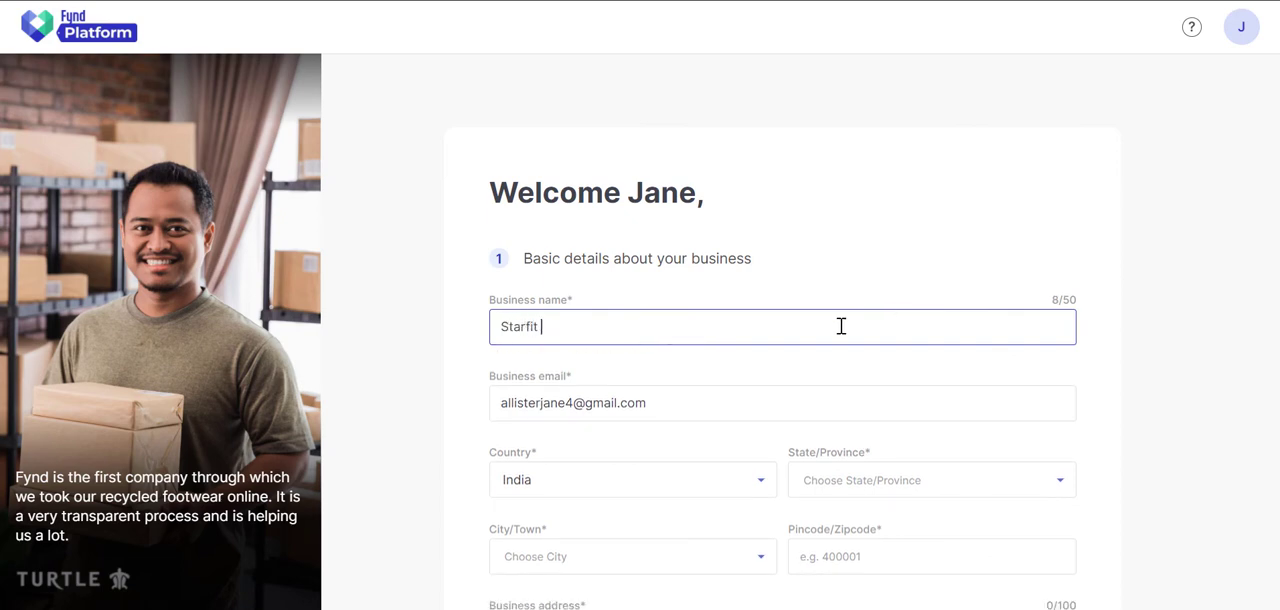
{"action": "type", "text": "Commerce Priv"}
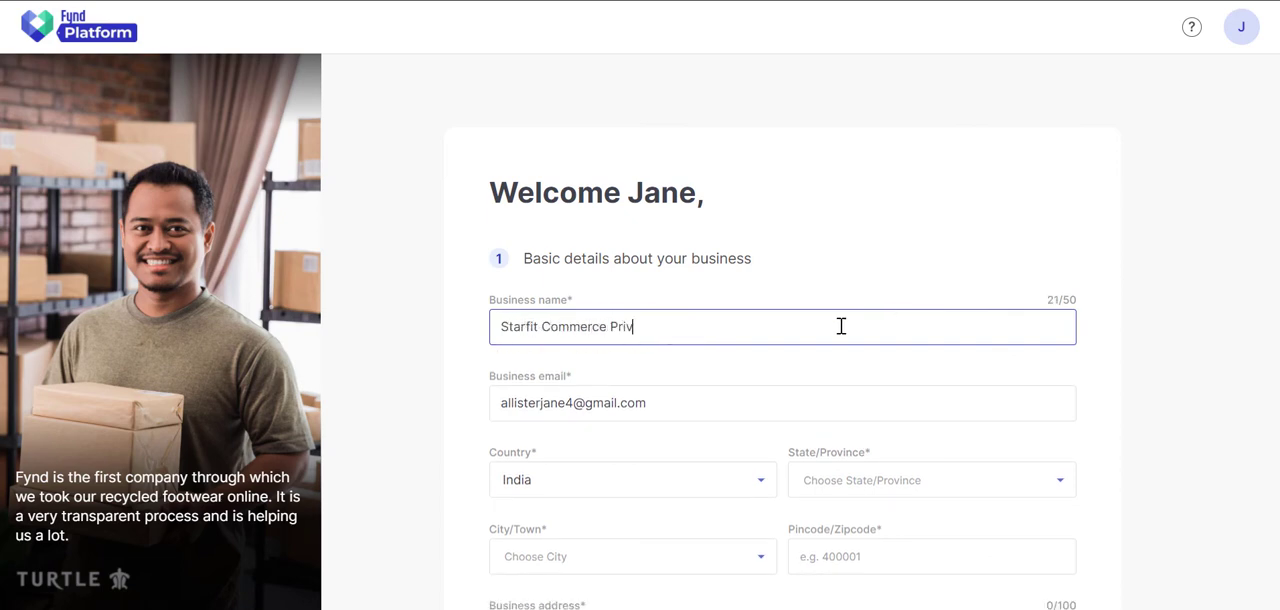
{"action": "type", "text": "ate Limited"}
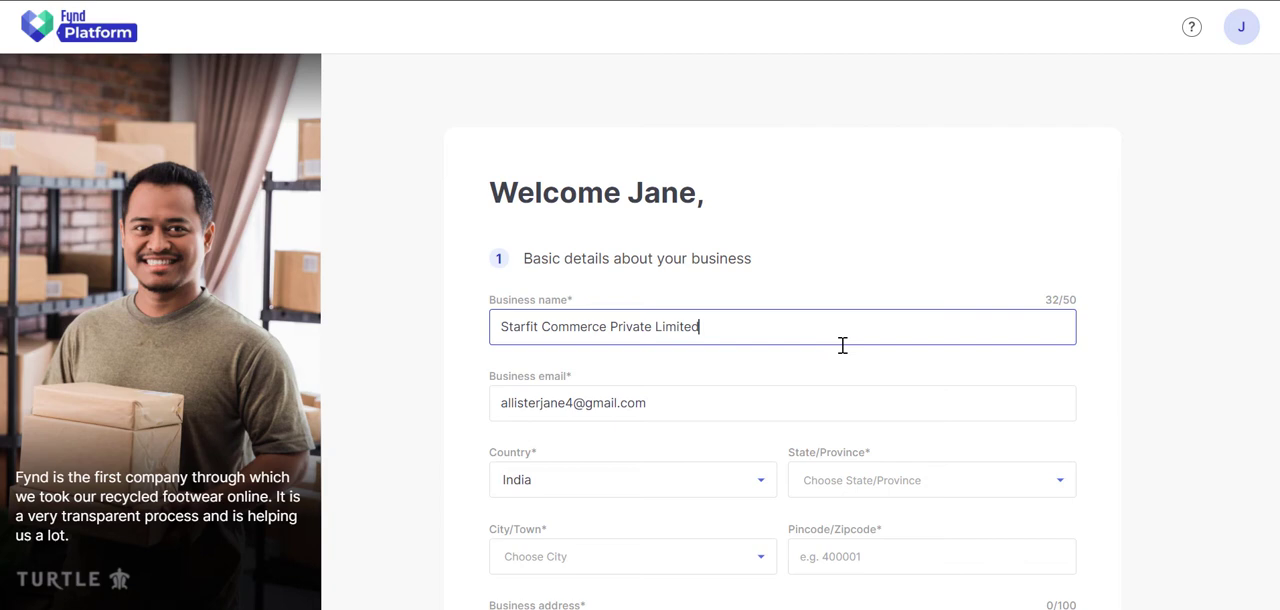
{"action": "left_click", "coordinate": [930, 479]}
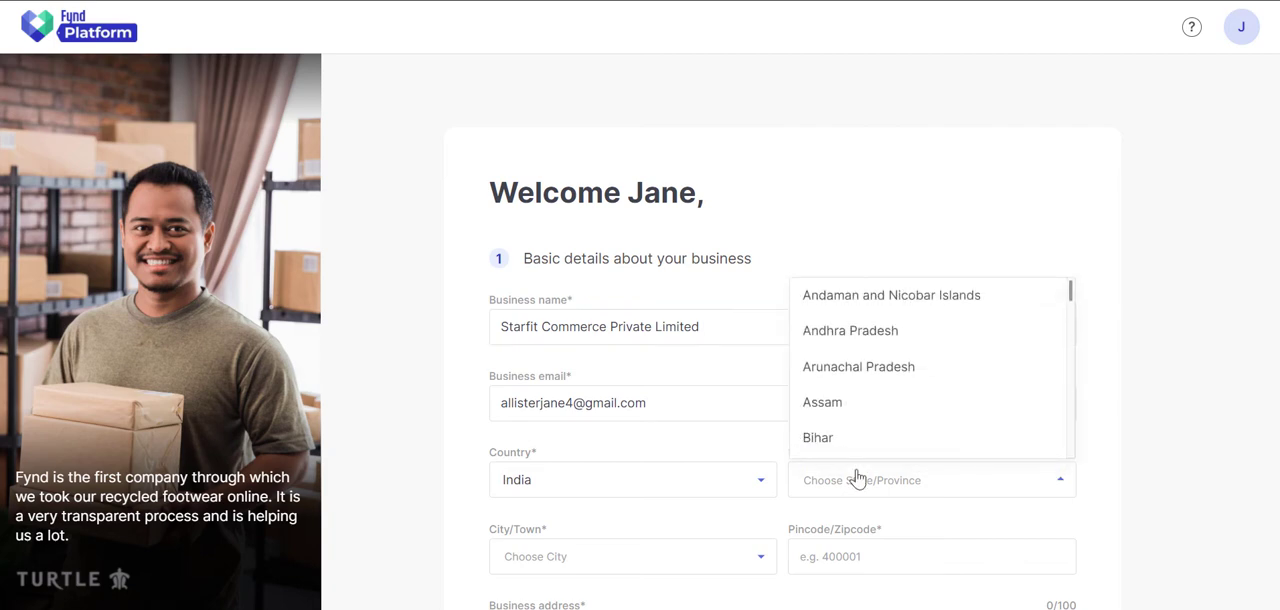
{"action": "type", "text": "mah"}
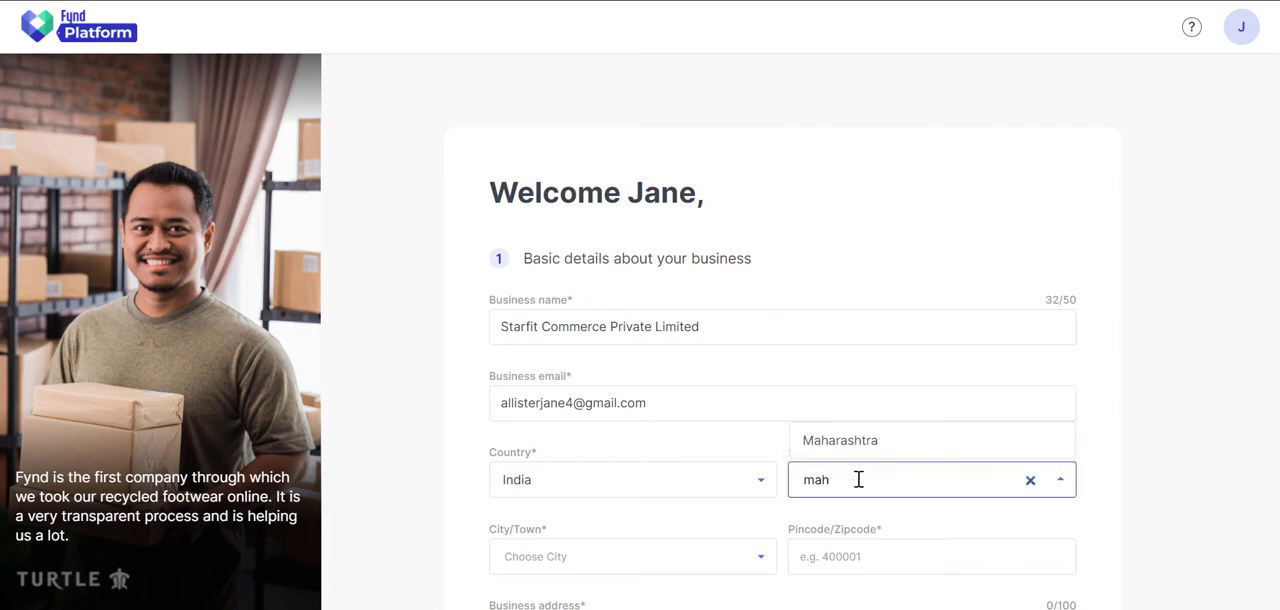
{"action": "left_click", "coordinate": [839, 440]}
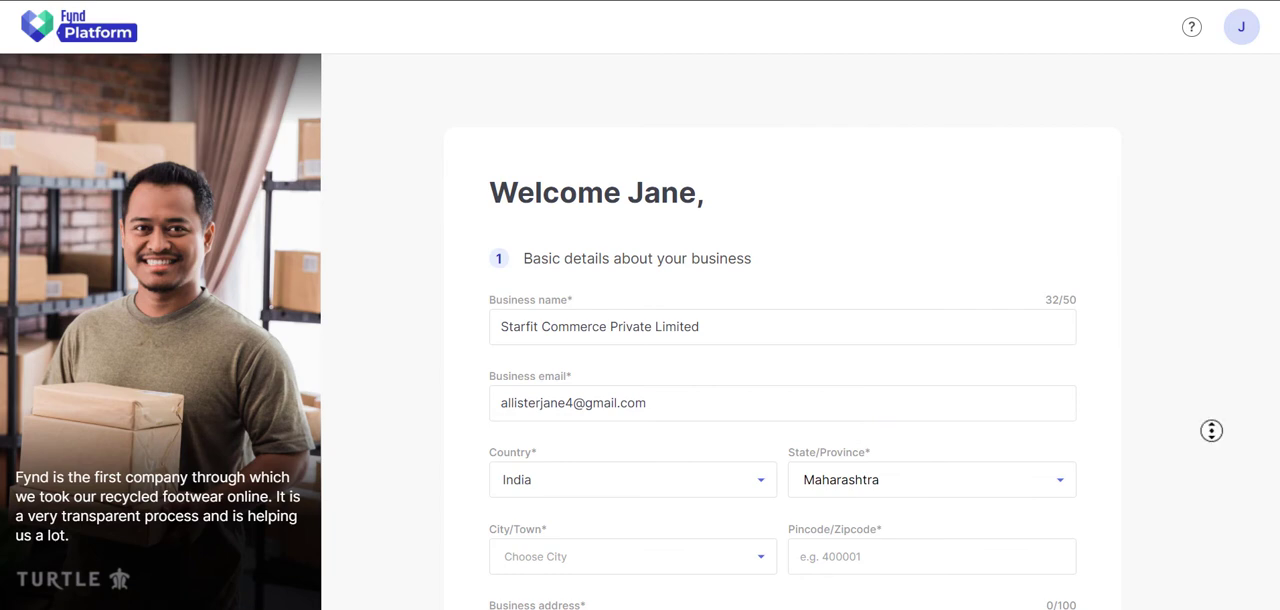
Step: Set city Mumbai, pincode 400059, the address next to Axis Bank, and the PAN number
{"action": "scroll", "scroll_direction": "down", "scroll_amount": 3}
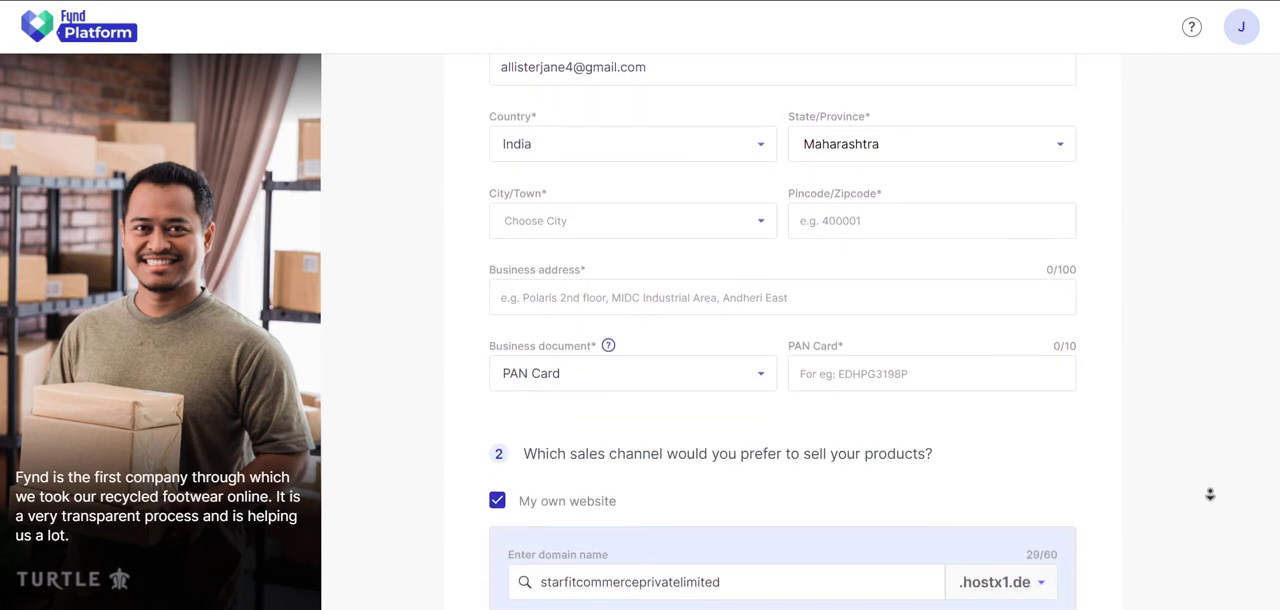
{"action": "left_click", "coordinate": [632, 220]}
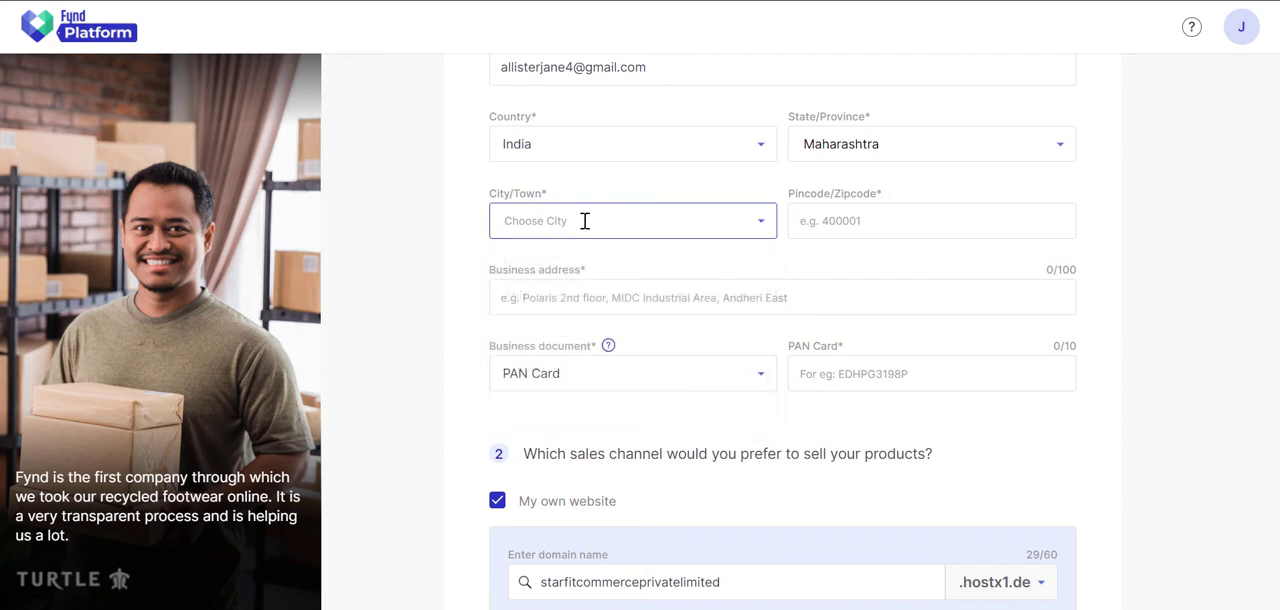
{"action": "type", "text": "Mumbai"}
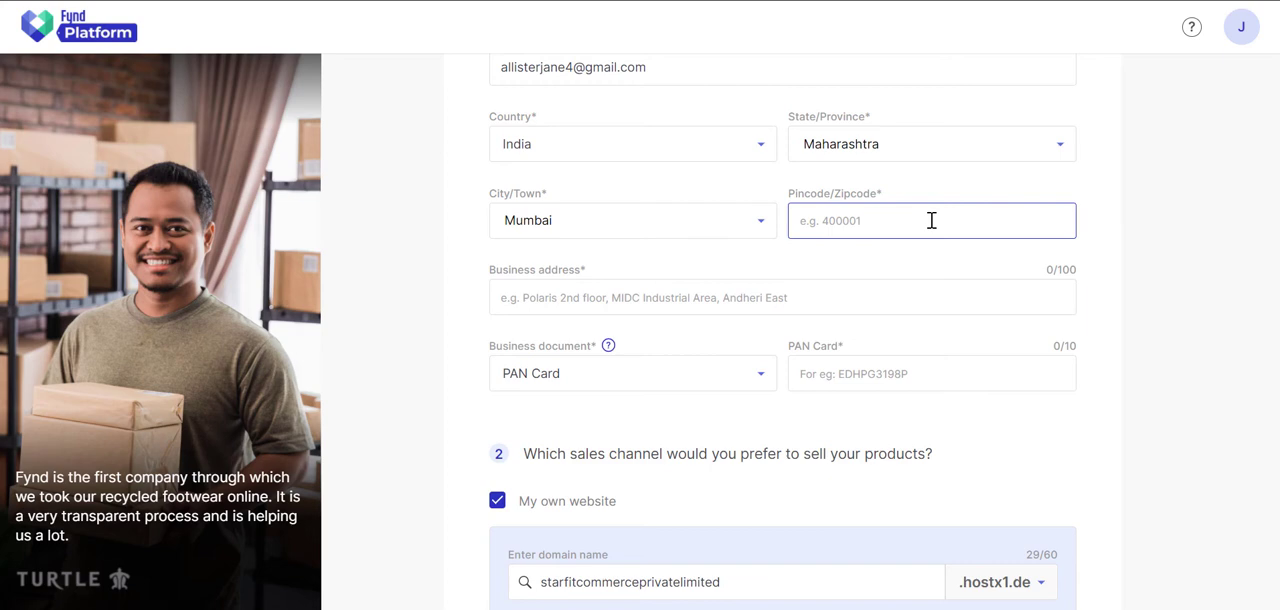
{"action": "type", "text": "400059"}
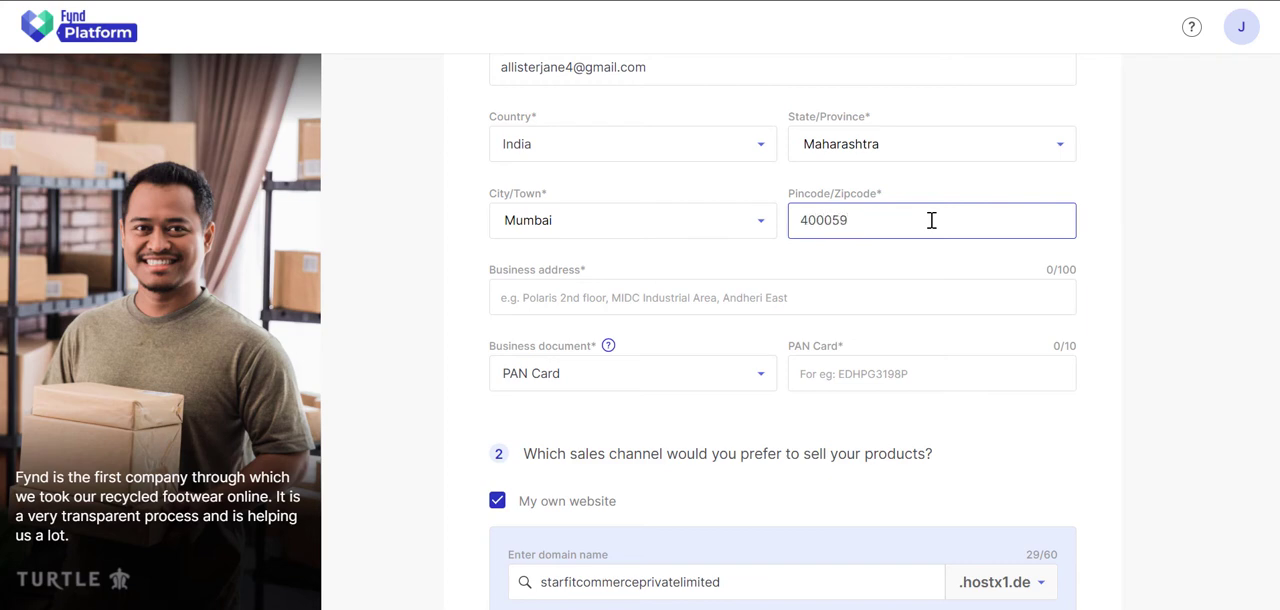
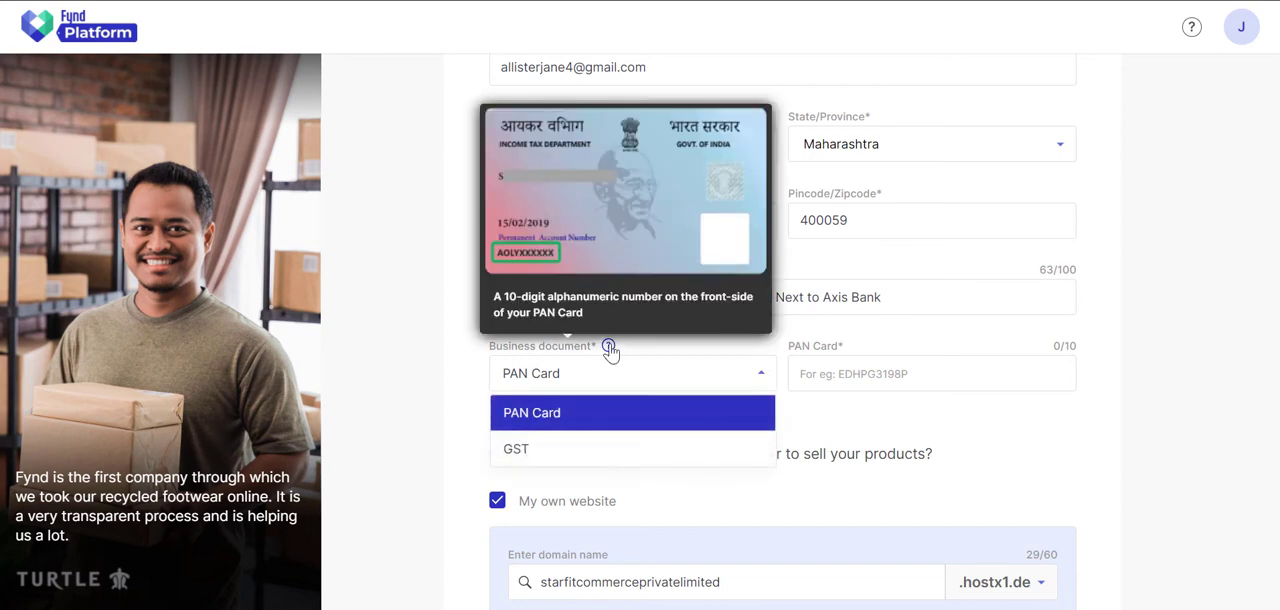
{"action": "mouse_move", "coordinate": [693, 352]}
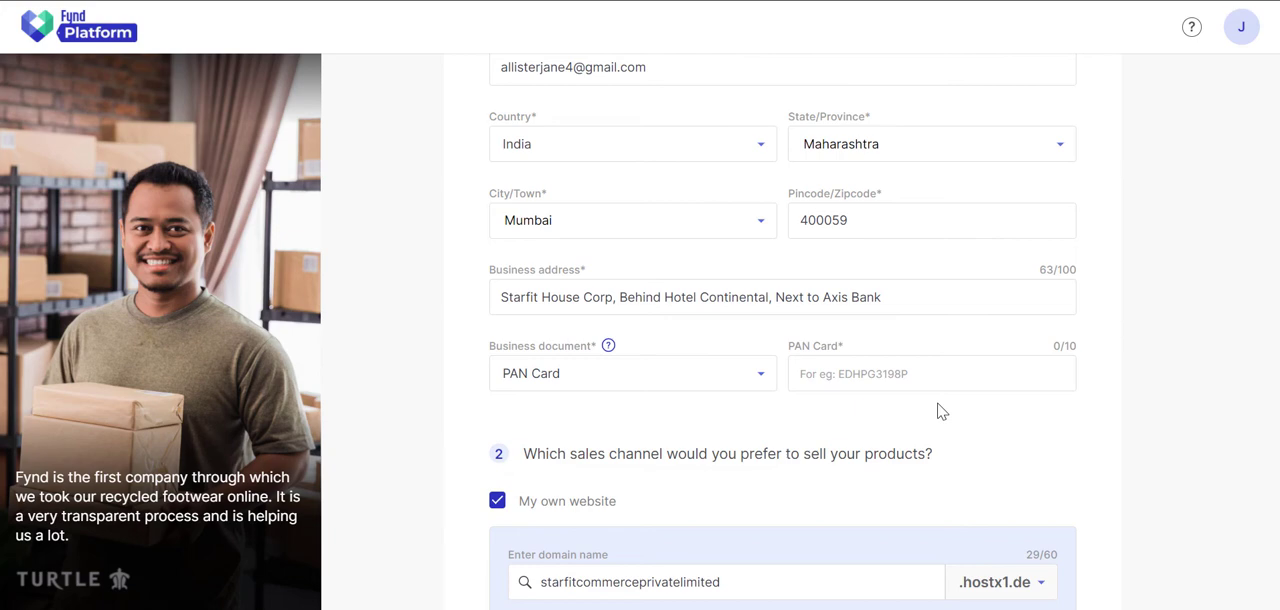
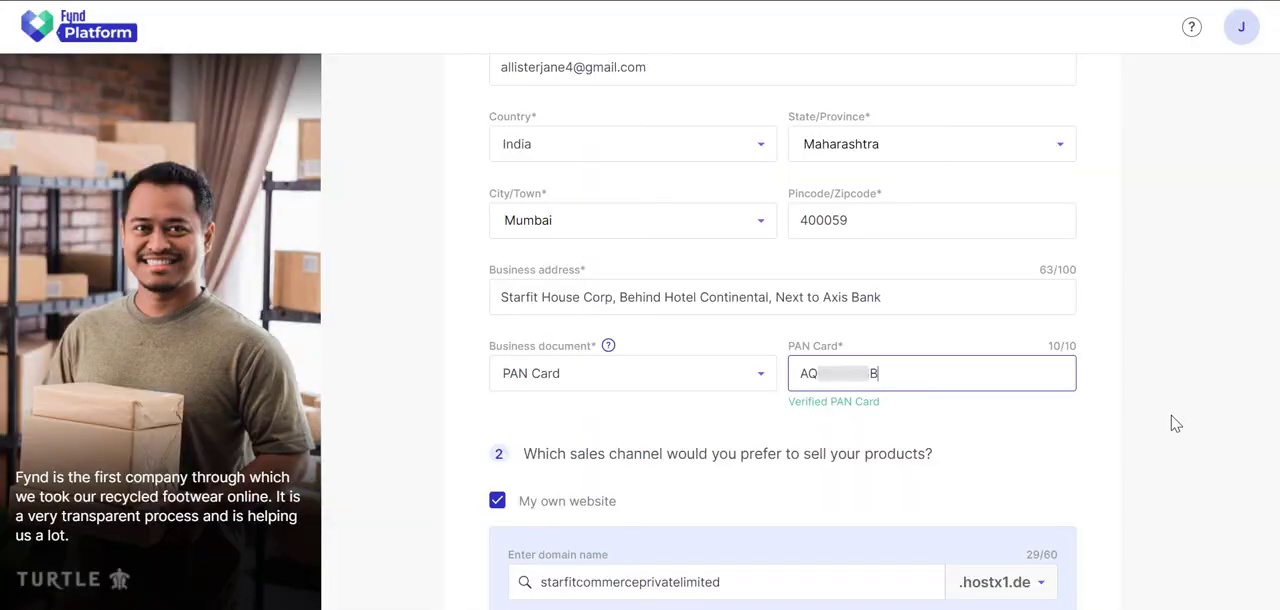
Step: Change the store domain name to 'starfit', briefly trying 'fynd' first
{"action": "scroll", "scroll_direction": "down", "scroll_amount": 3}
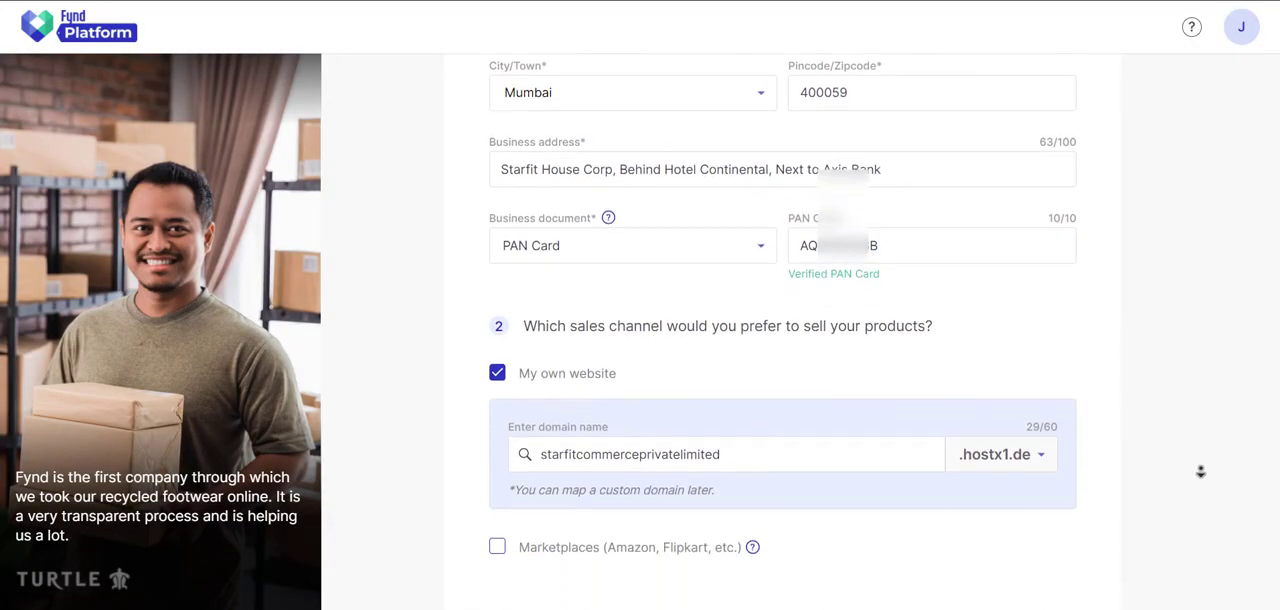
{"action": "scroll", "scroll_direction": "down", "scroll_amount": 3}
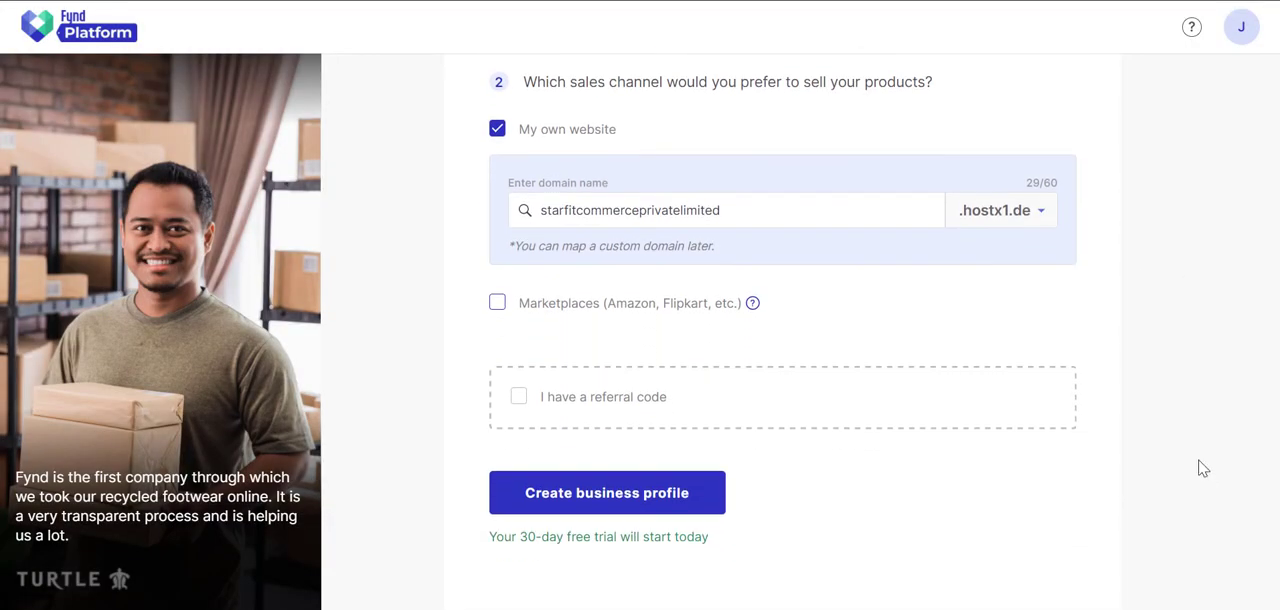
{"action": "mouse_move", "coordinate": [957, 97]}
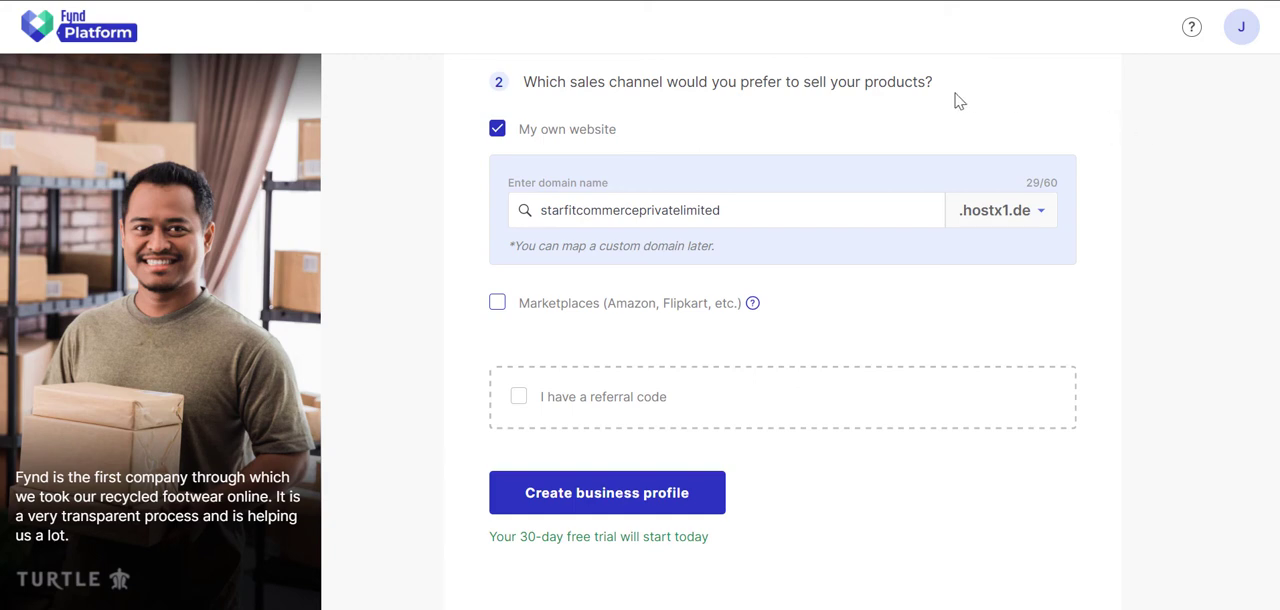
{"action": "mouse_move", "coordinate": [529, 308]}
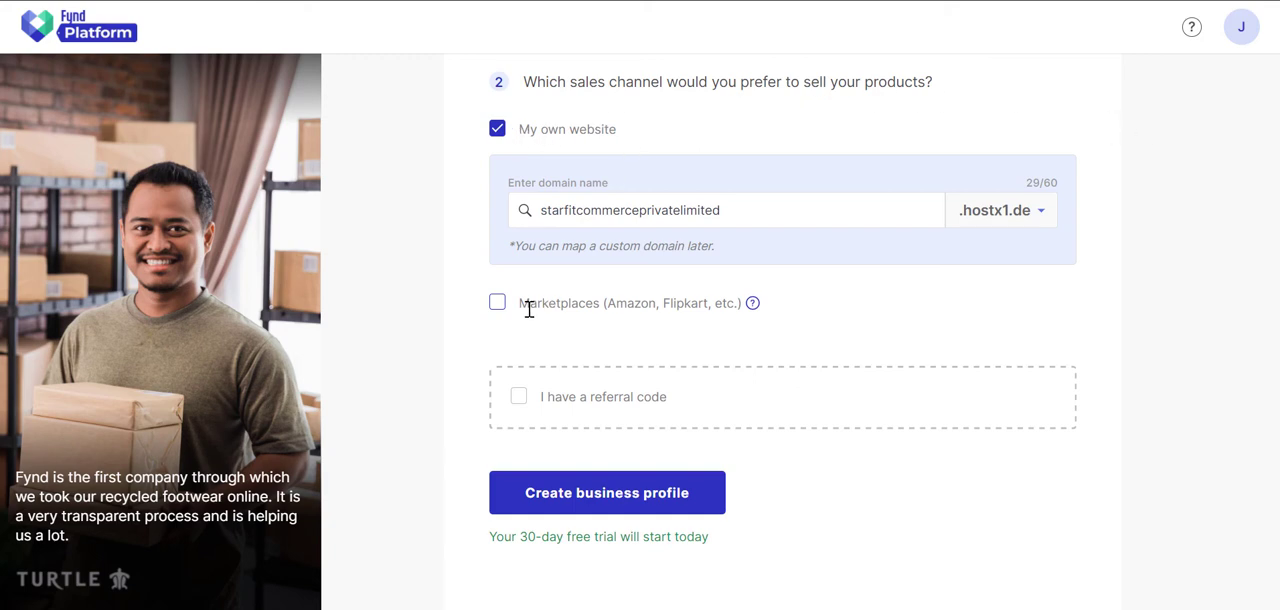
{"action": "mouse_move", "coordinate": [678, 146]}
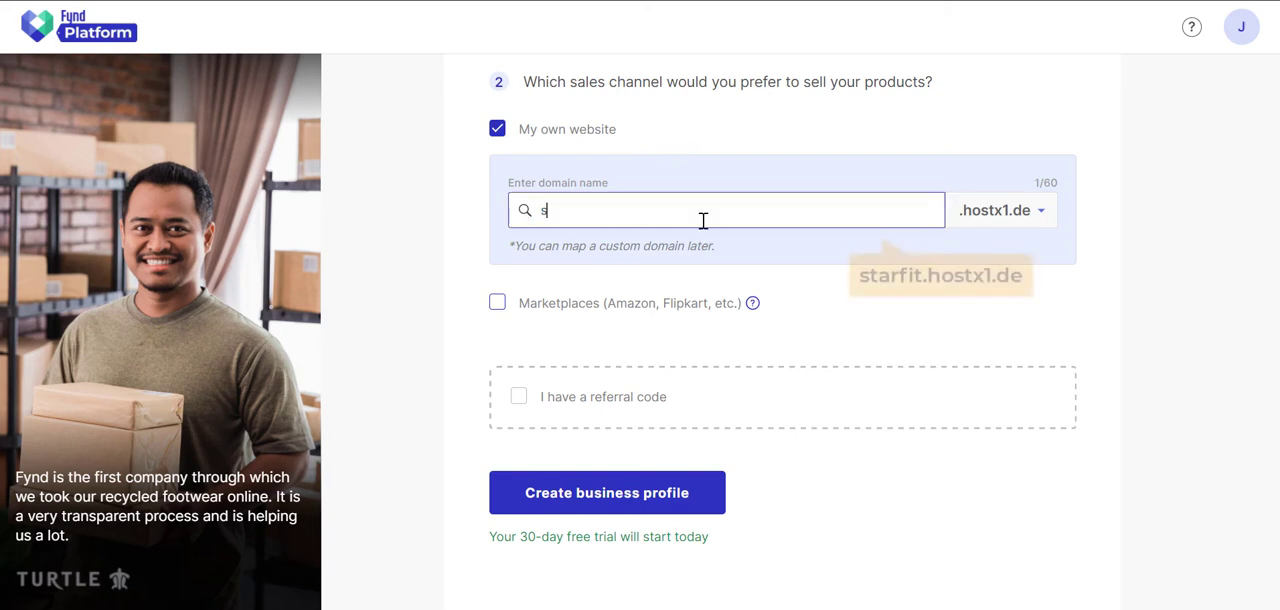
{"action": "type", "text": "tarfit"}
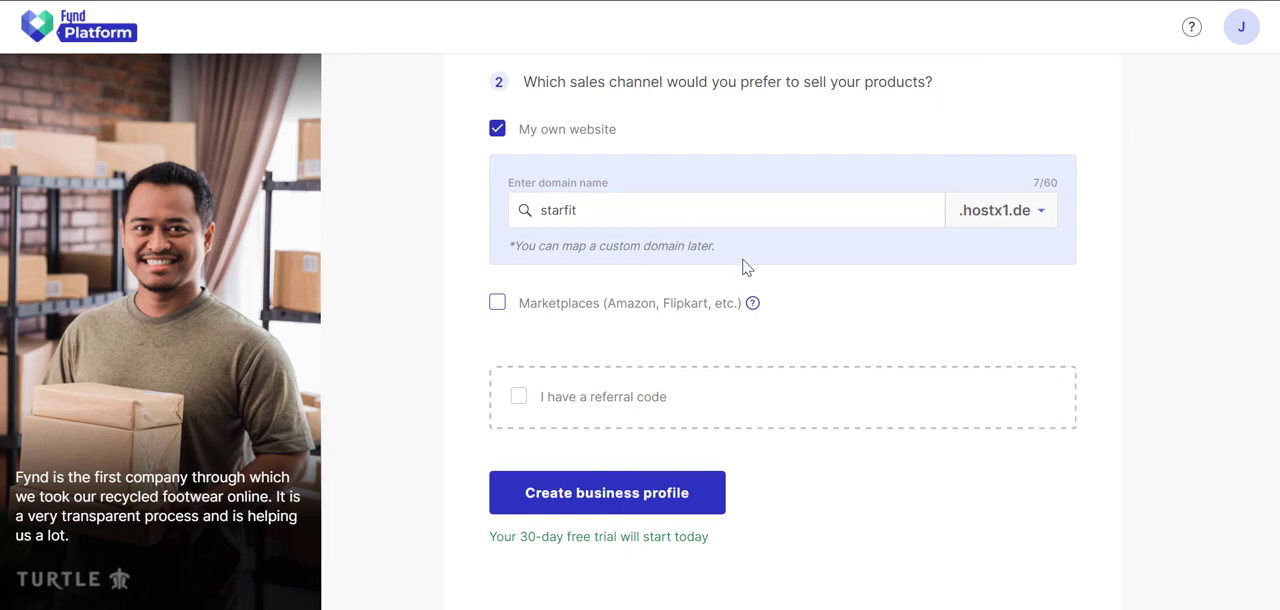
{"action": "double_click", "coordinate": [559, 210]}
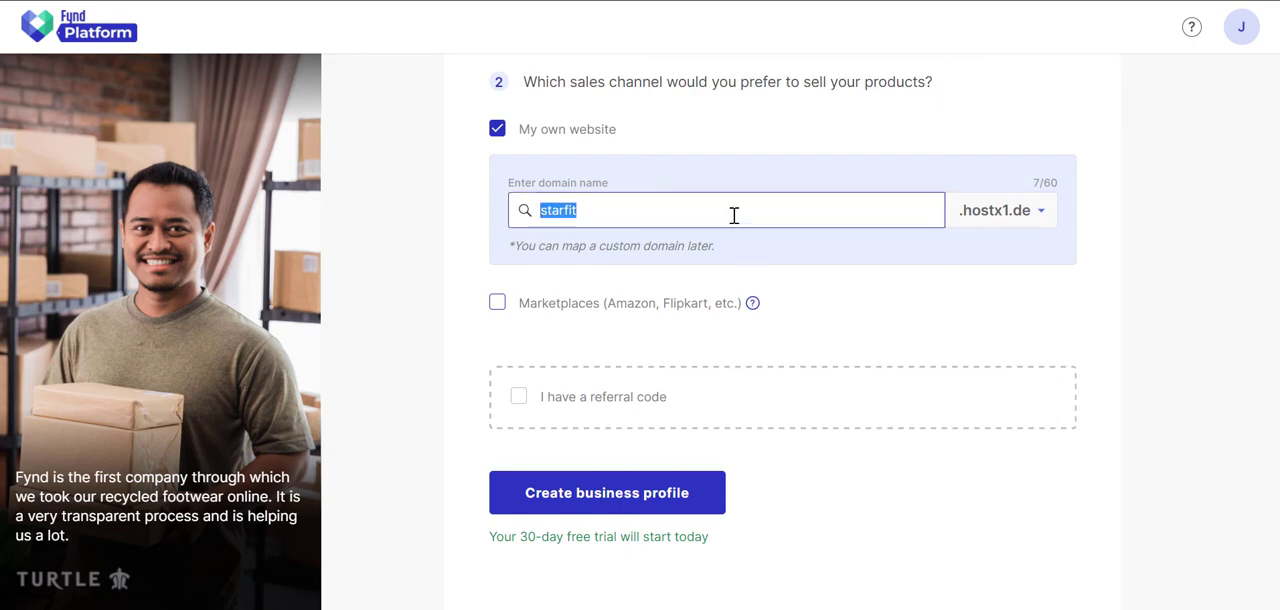
{"action": "type", "text": "fynd"}
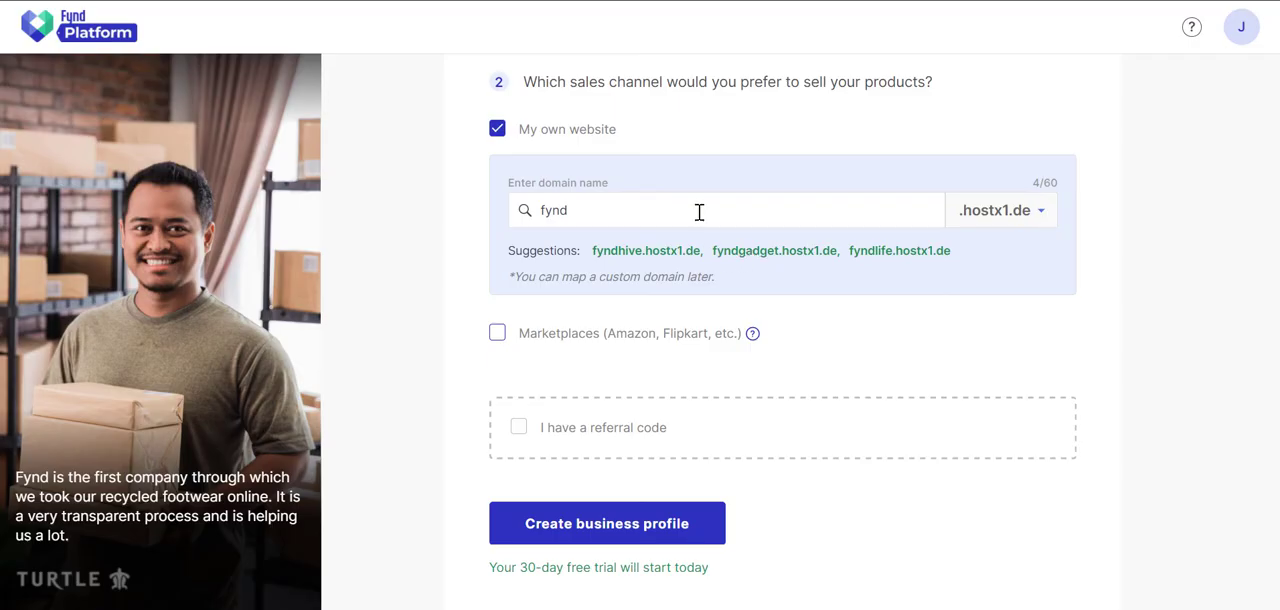
{"action": "type", "text": "starfit"}
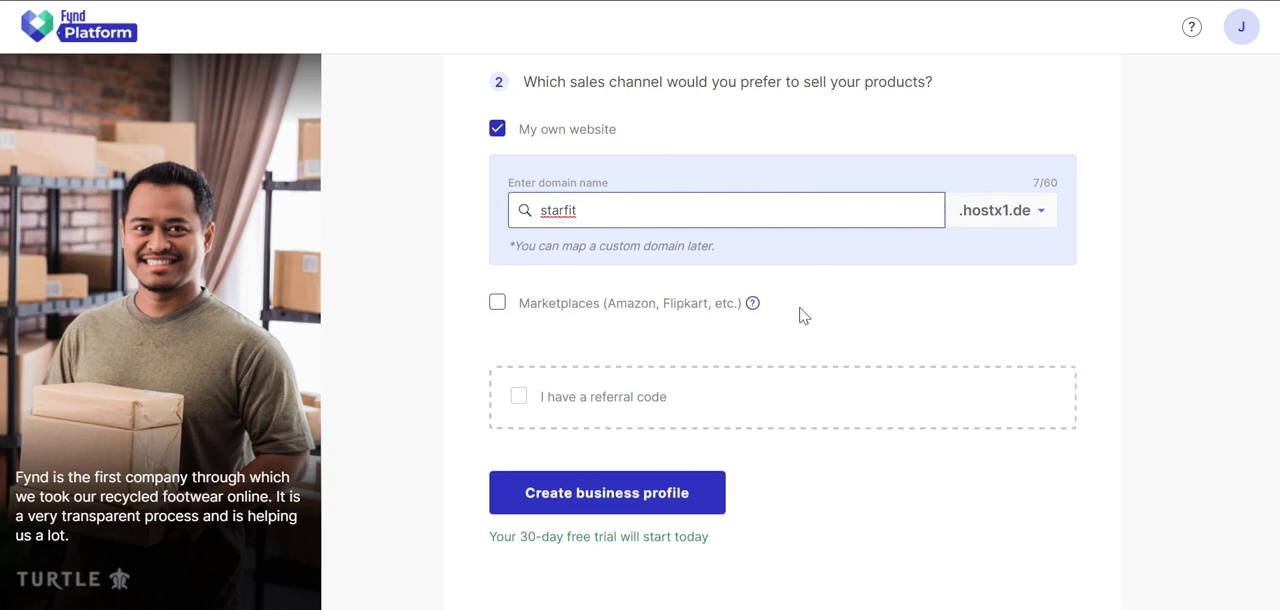
{"action": "mouse_move", "coordinate": [652, 331]}
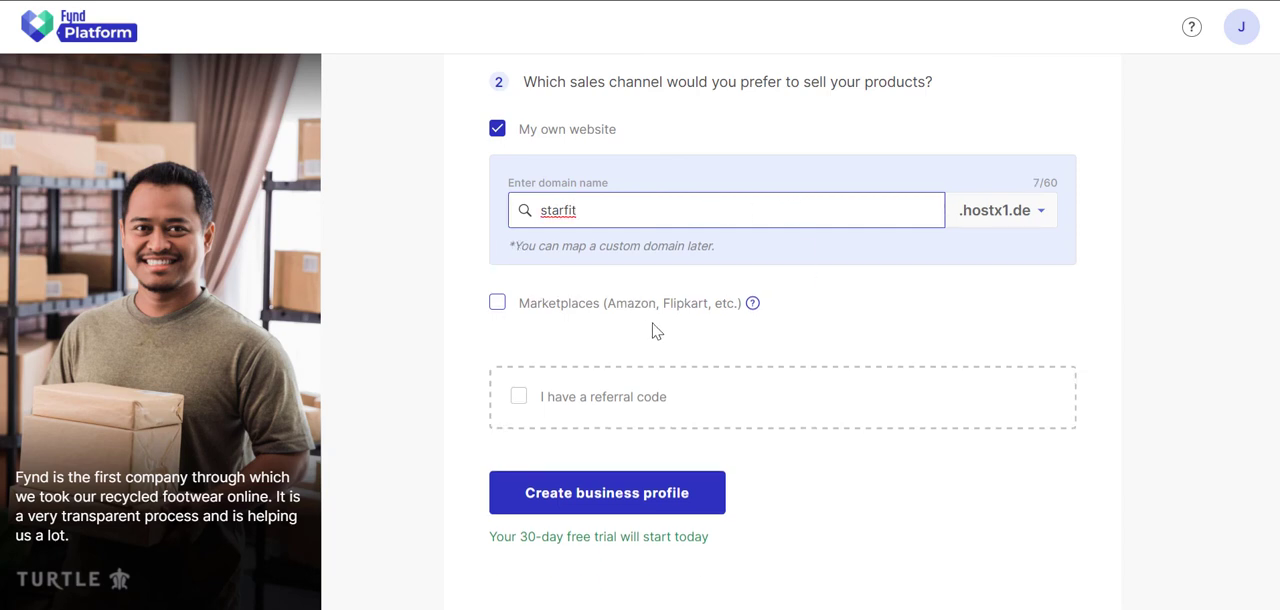
{"action": "mouse_move", "coordinate": [751, 303]}
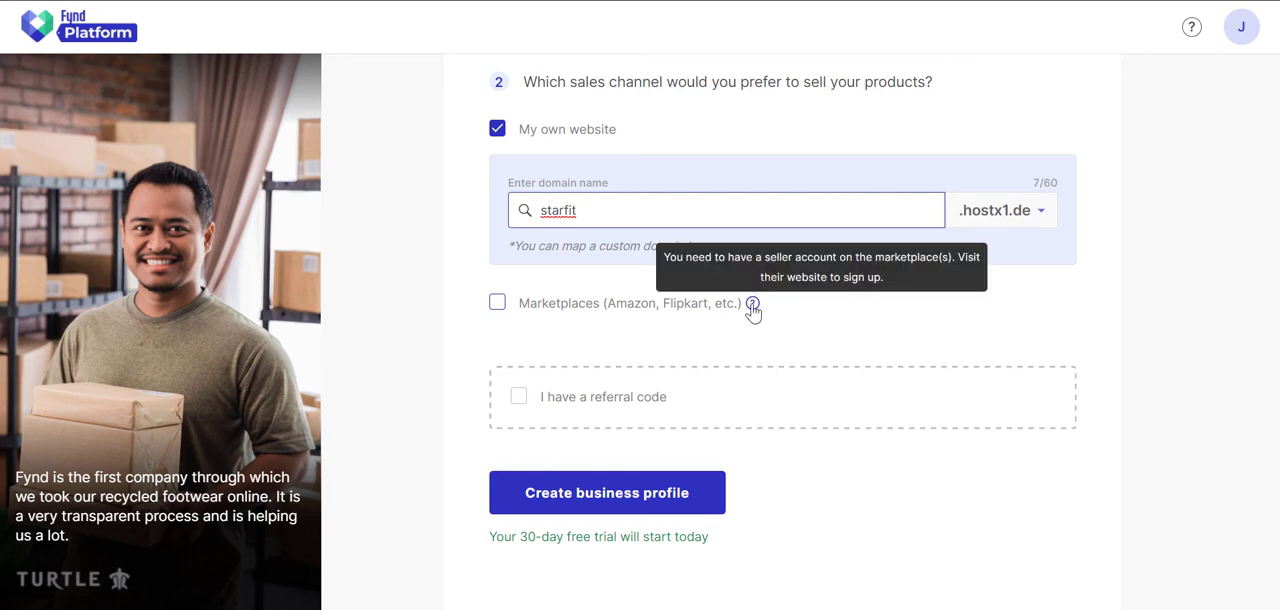
{"action": "mouse_move", "coordinate": [553, 338]}
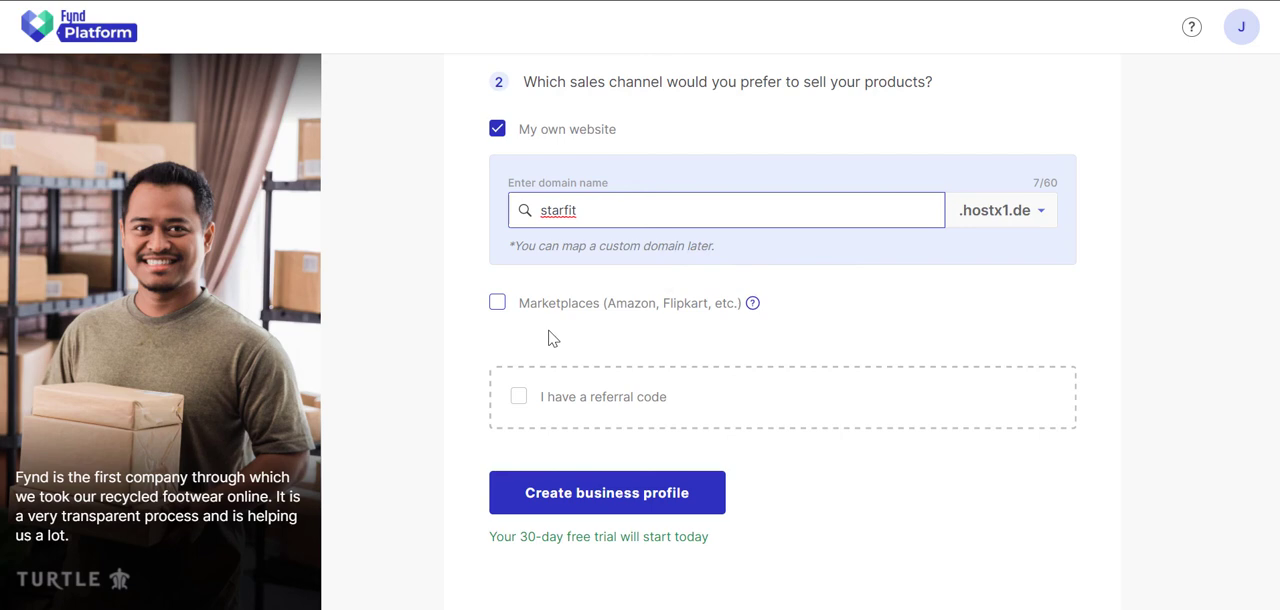
Step: Add Amazon and Flipkart marketplaces, leave referral code off, and create the business profile
{"action": "left_click", "coordinate": [497, 302]}
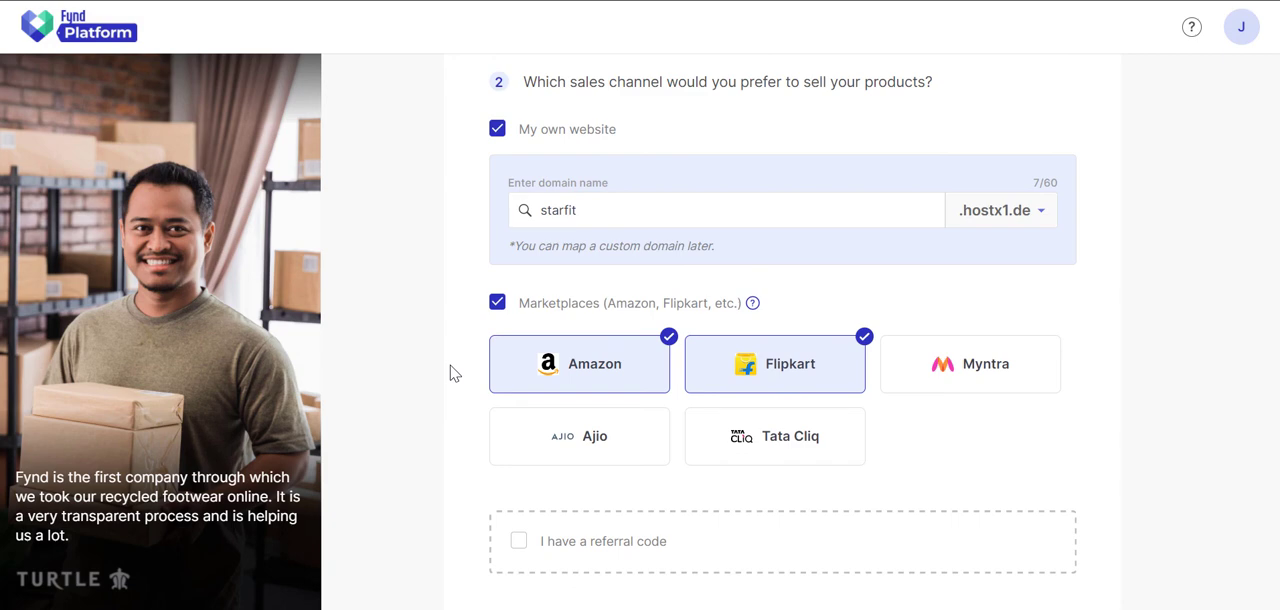
{"action": "scroll", "scroll_direction": "down", "scroll_amount": 3}
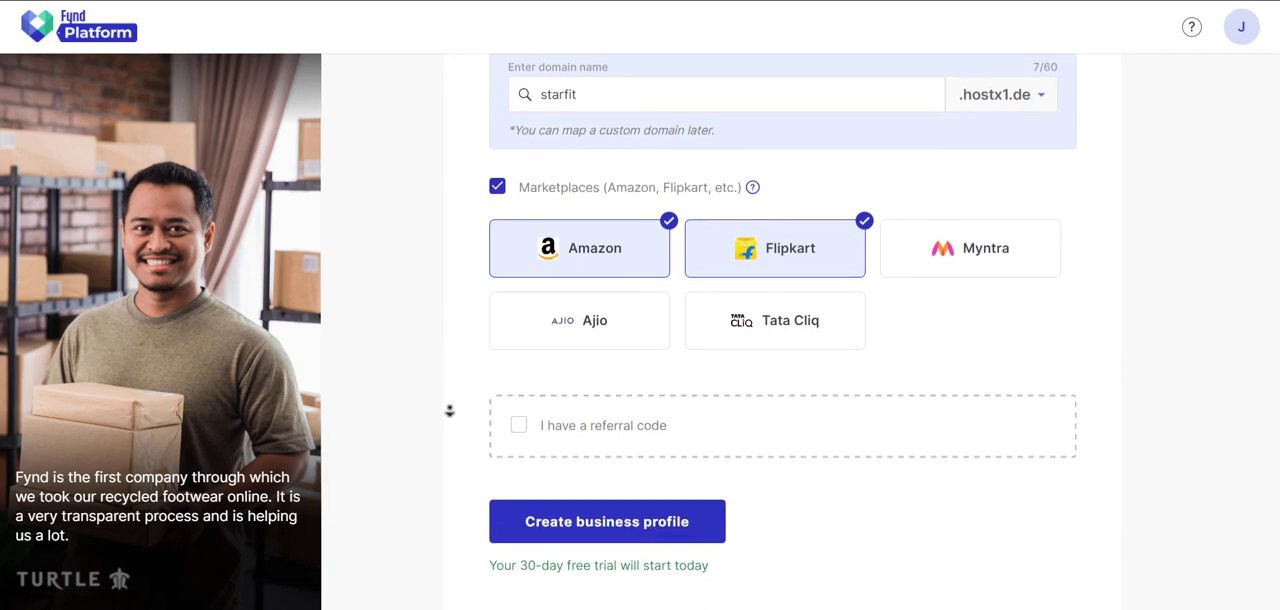
{"action": "scroll", "scroll_direction": "down", "scroll_amount": 3}
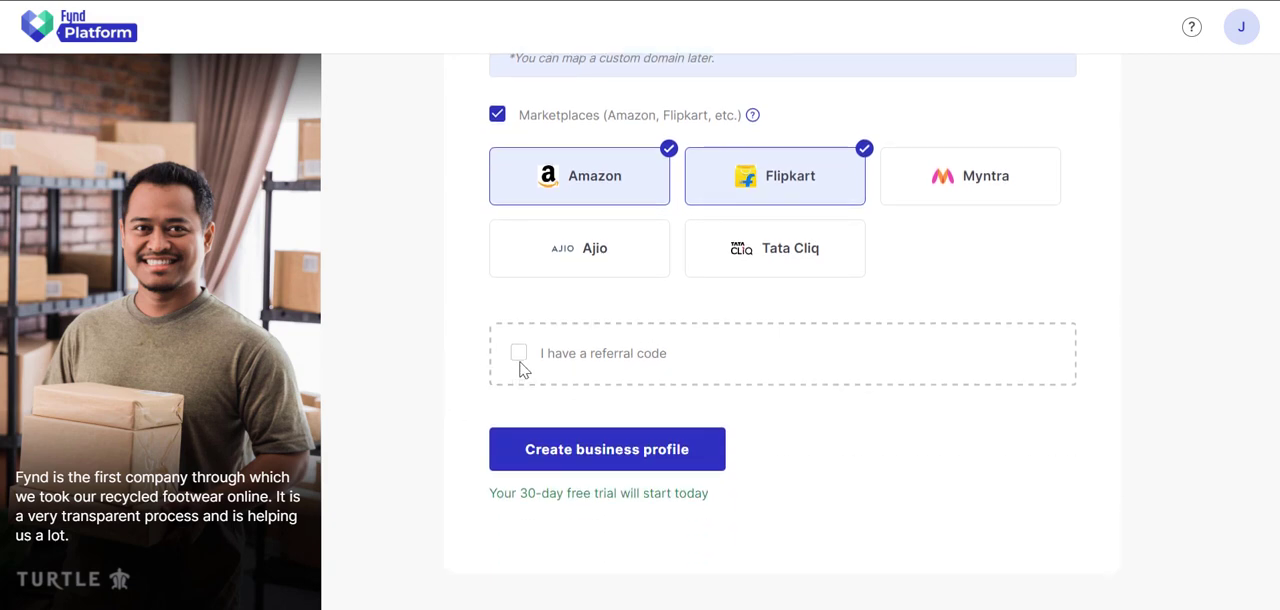
{"action": "left_click", "coordinate": [519, 353]}
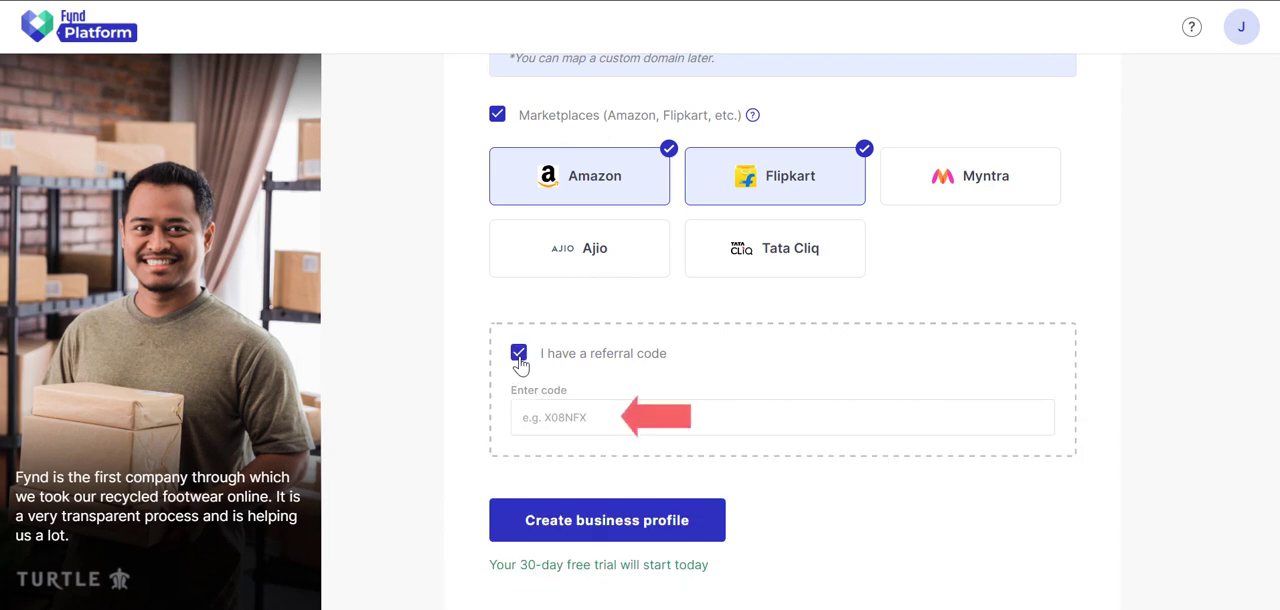
{"action": "left_click", "coordinate": [518, 353]}
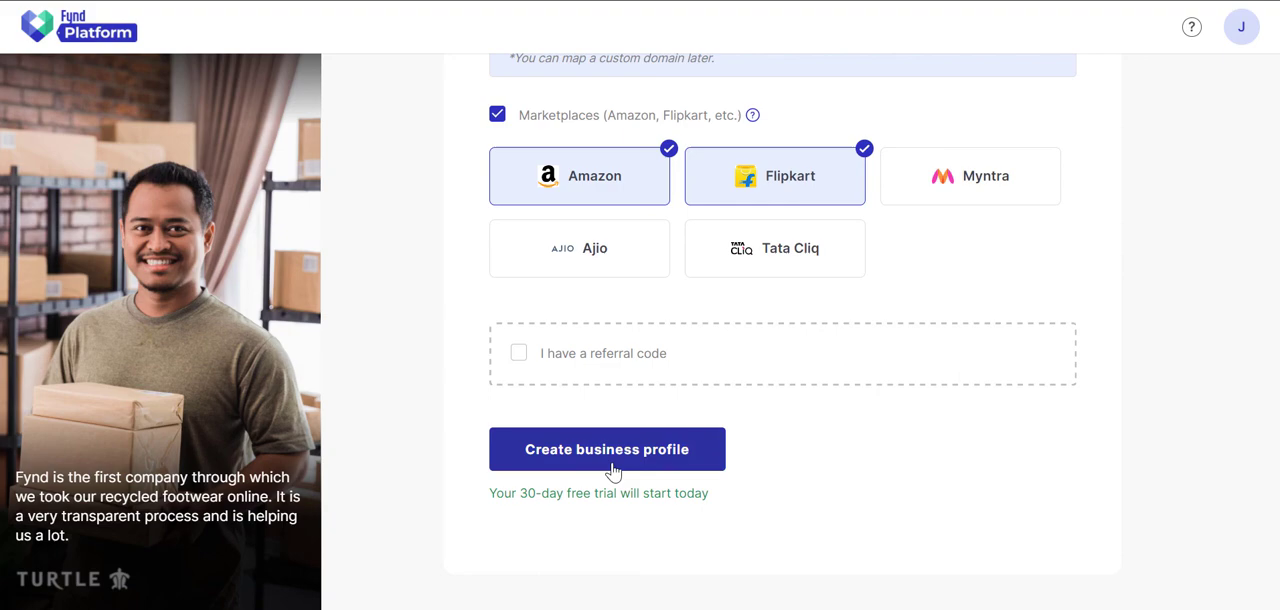
{"action": "left_click", "coordinate": [606, 448]}
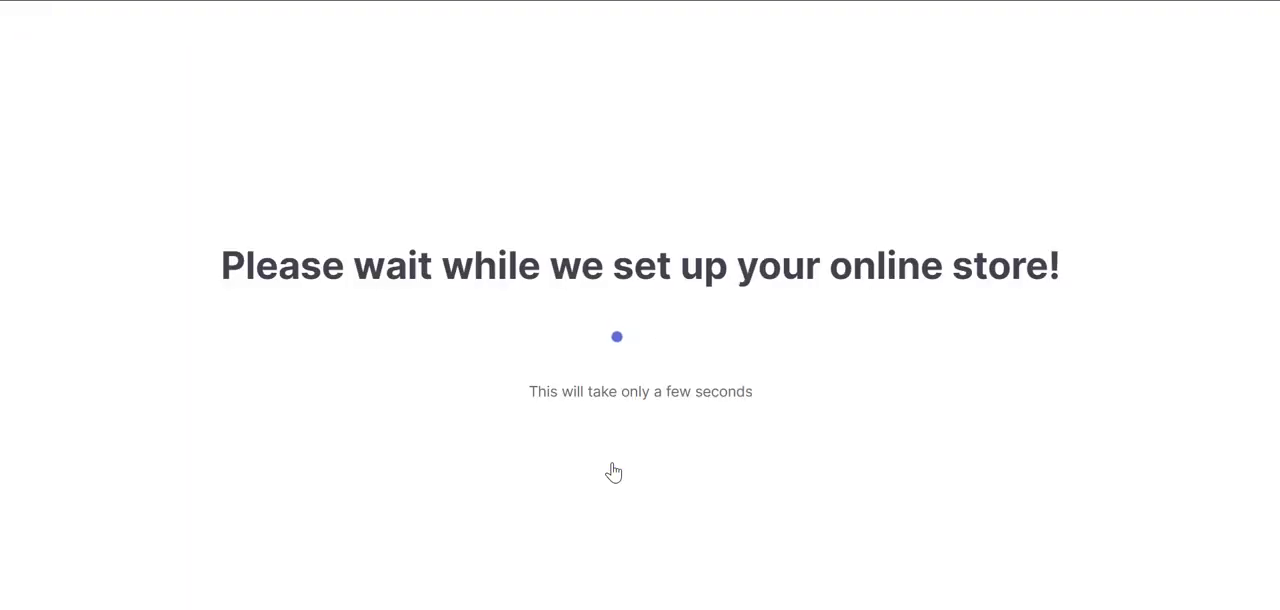